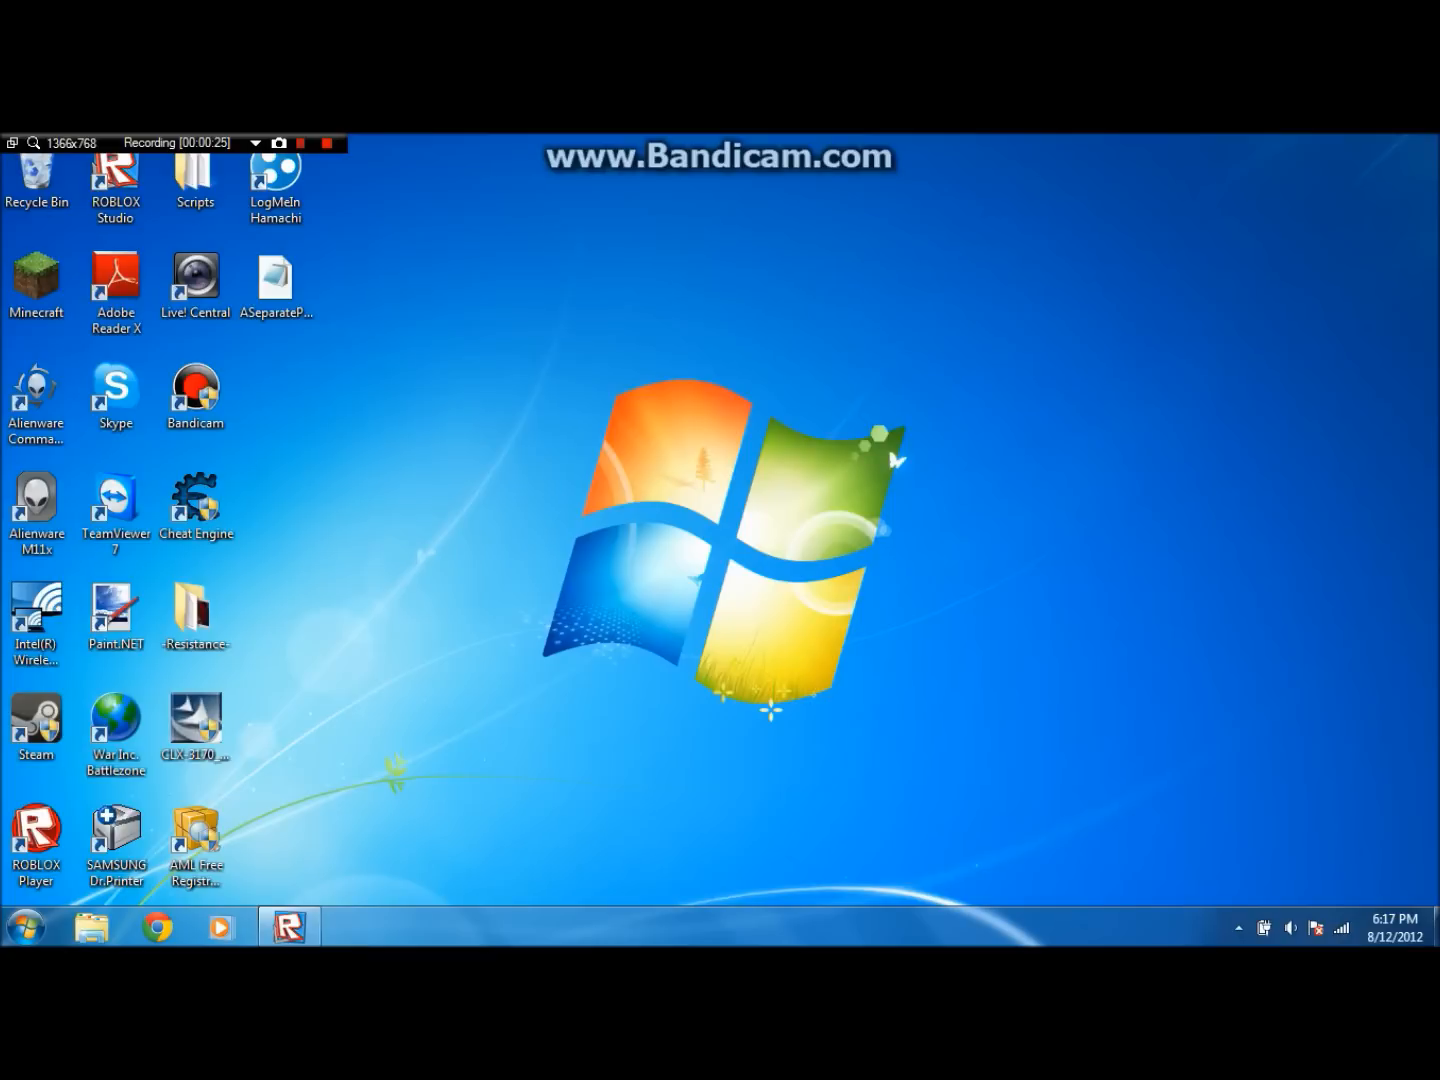
- Launch Roblox Studio from its desktop shortcut
left_click(196, 278)
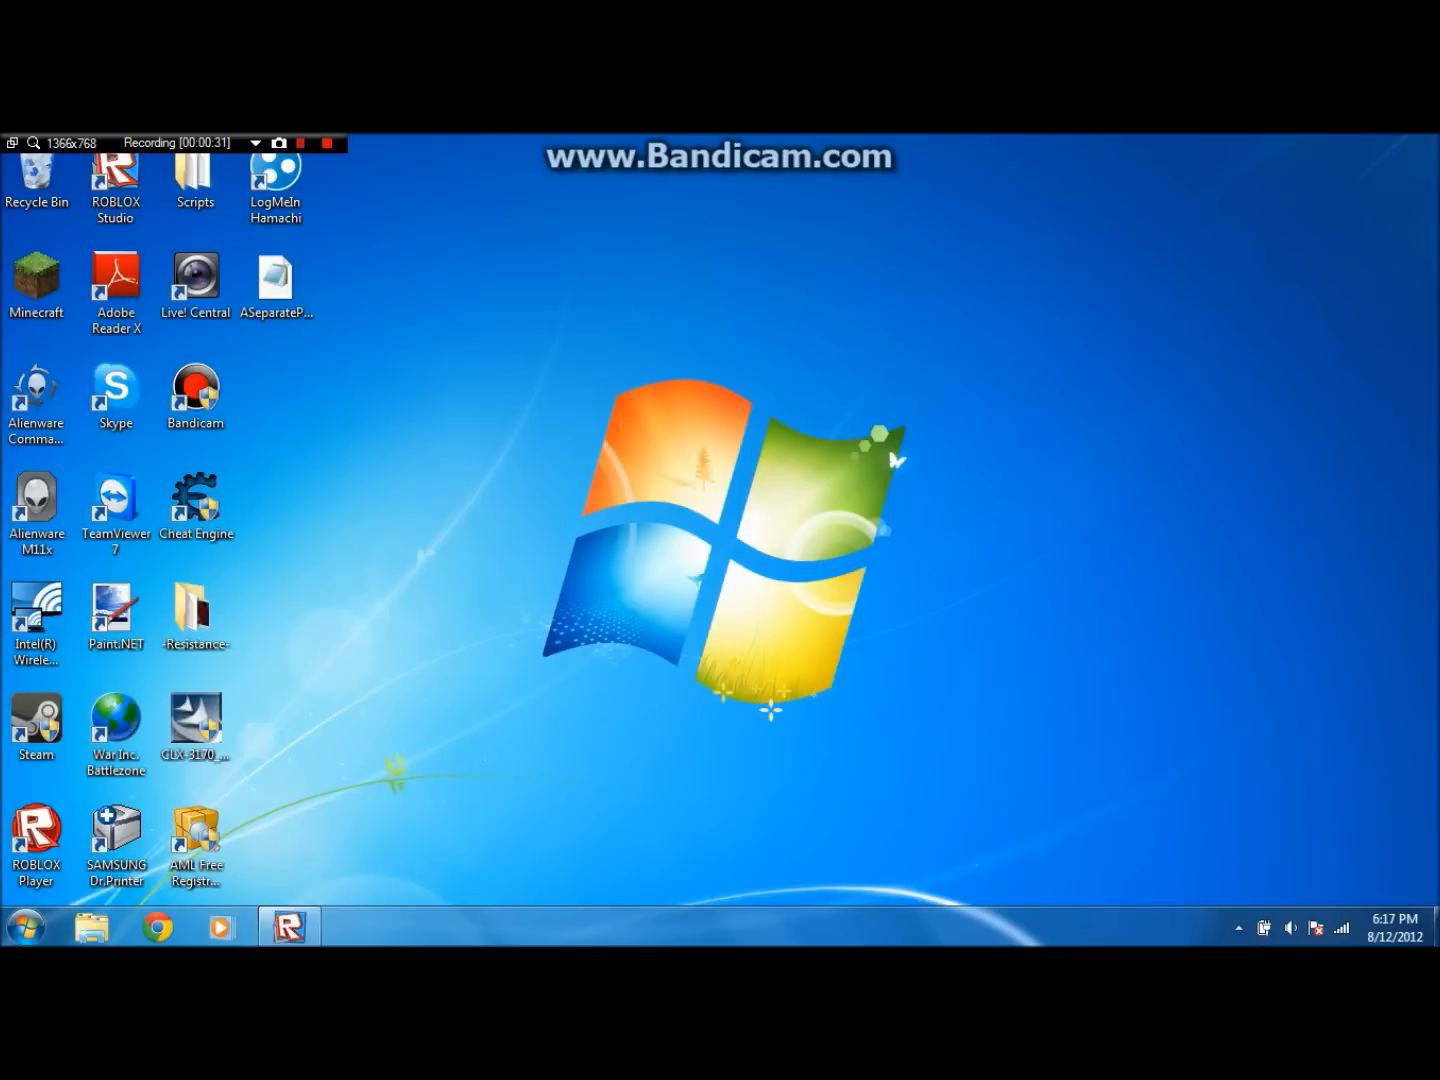
left_click(196, 396)
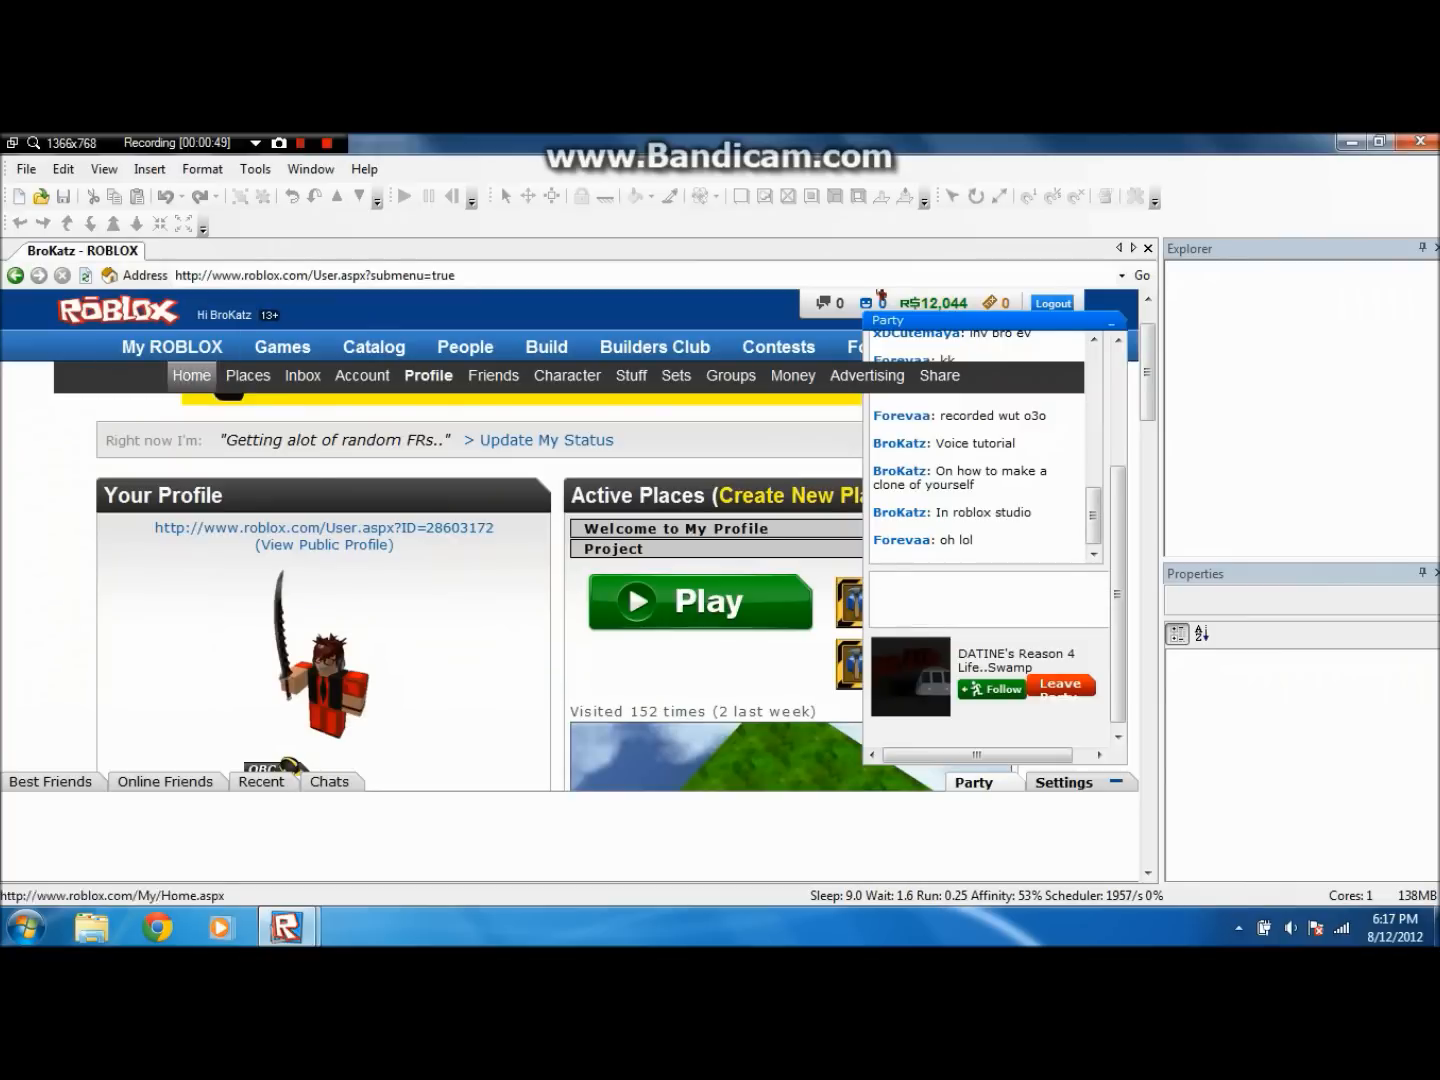
- Browse from Home to the profile page and load the place as Place3
scroll("down", 3)
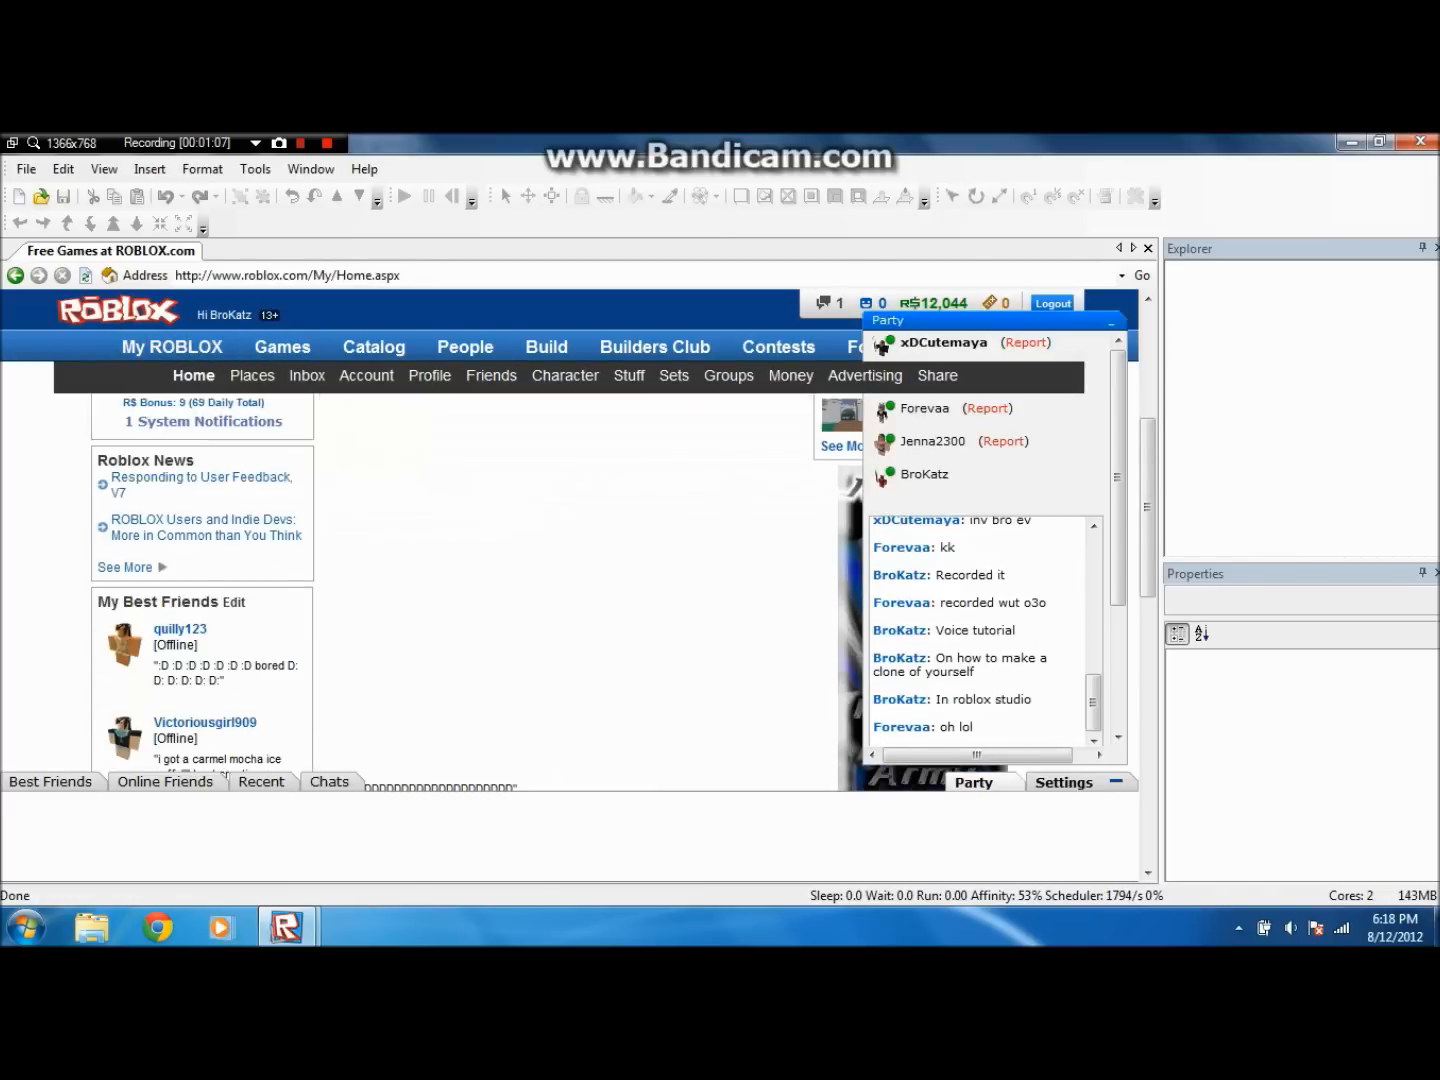
left_click(428, 376)
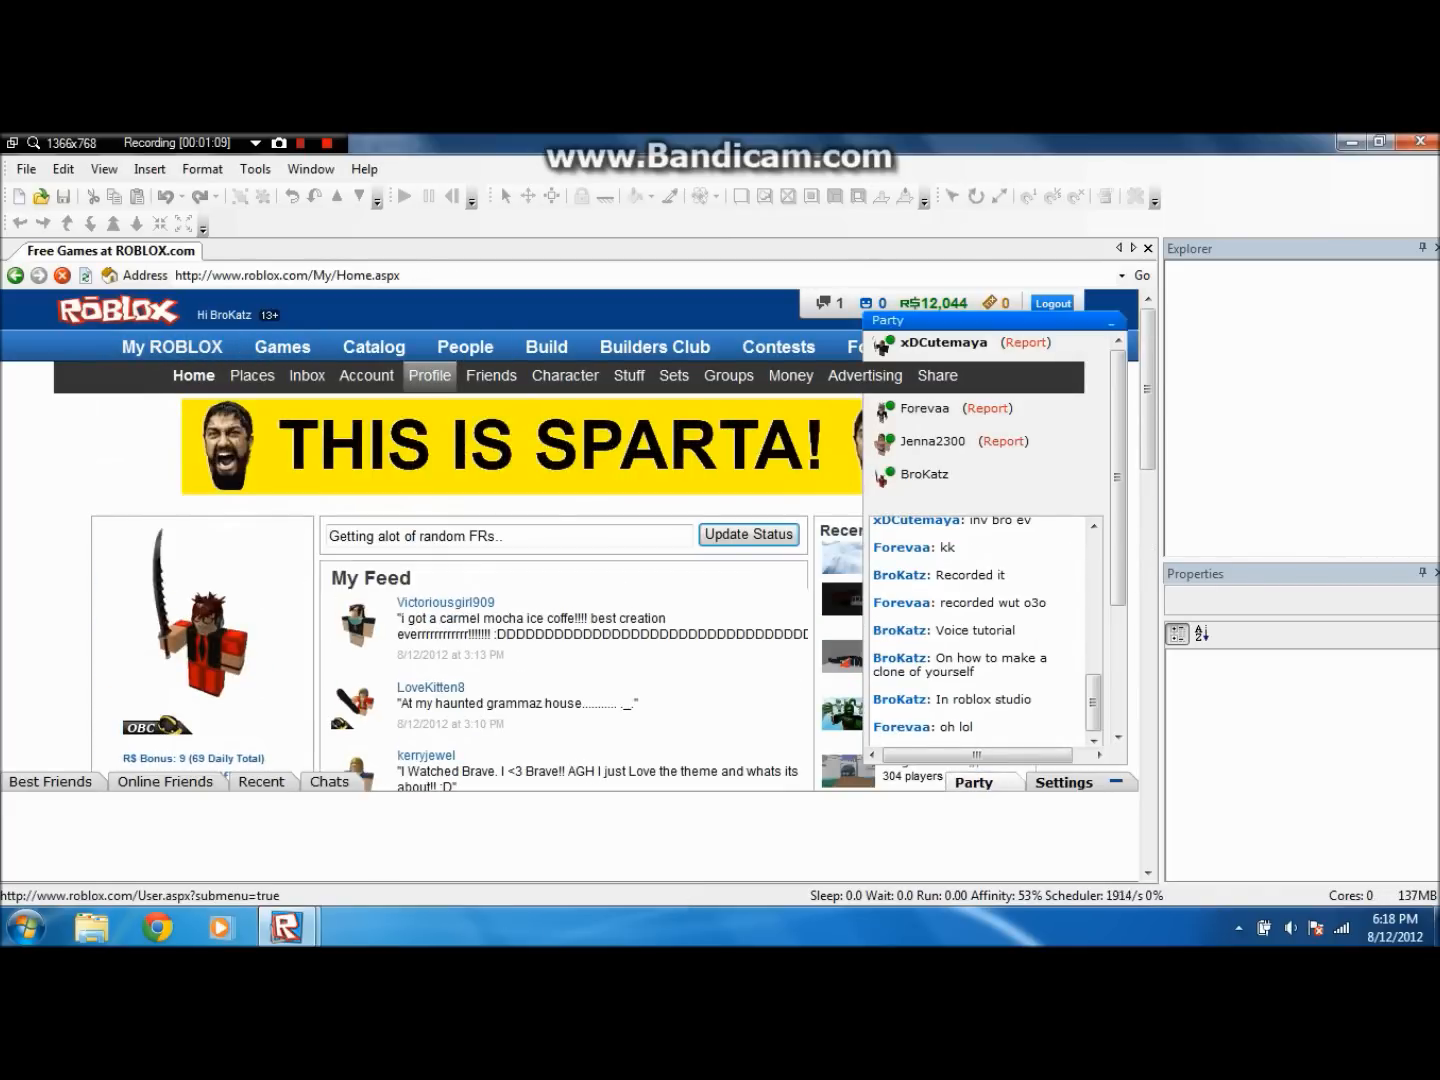
left_click(428, 376)
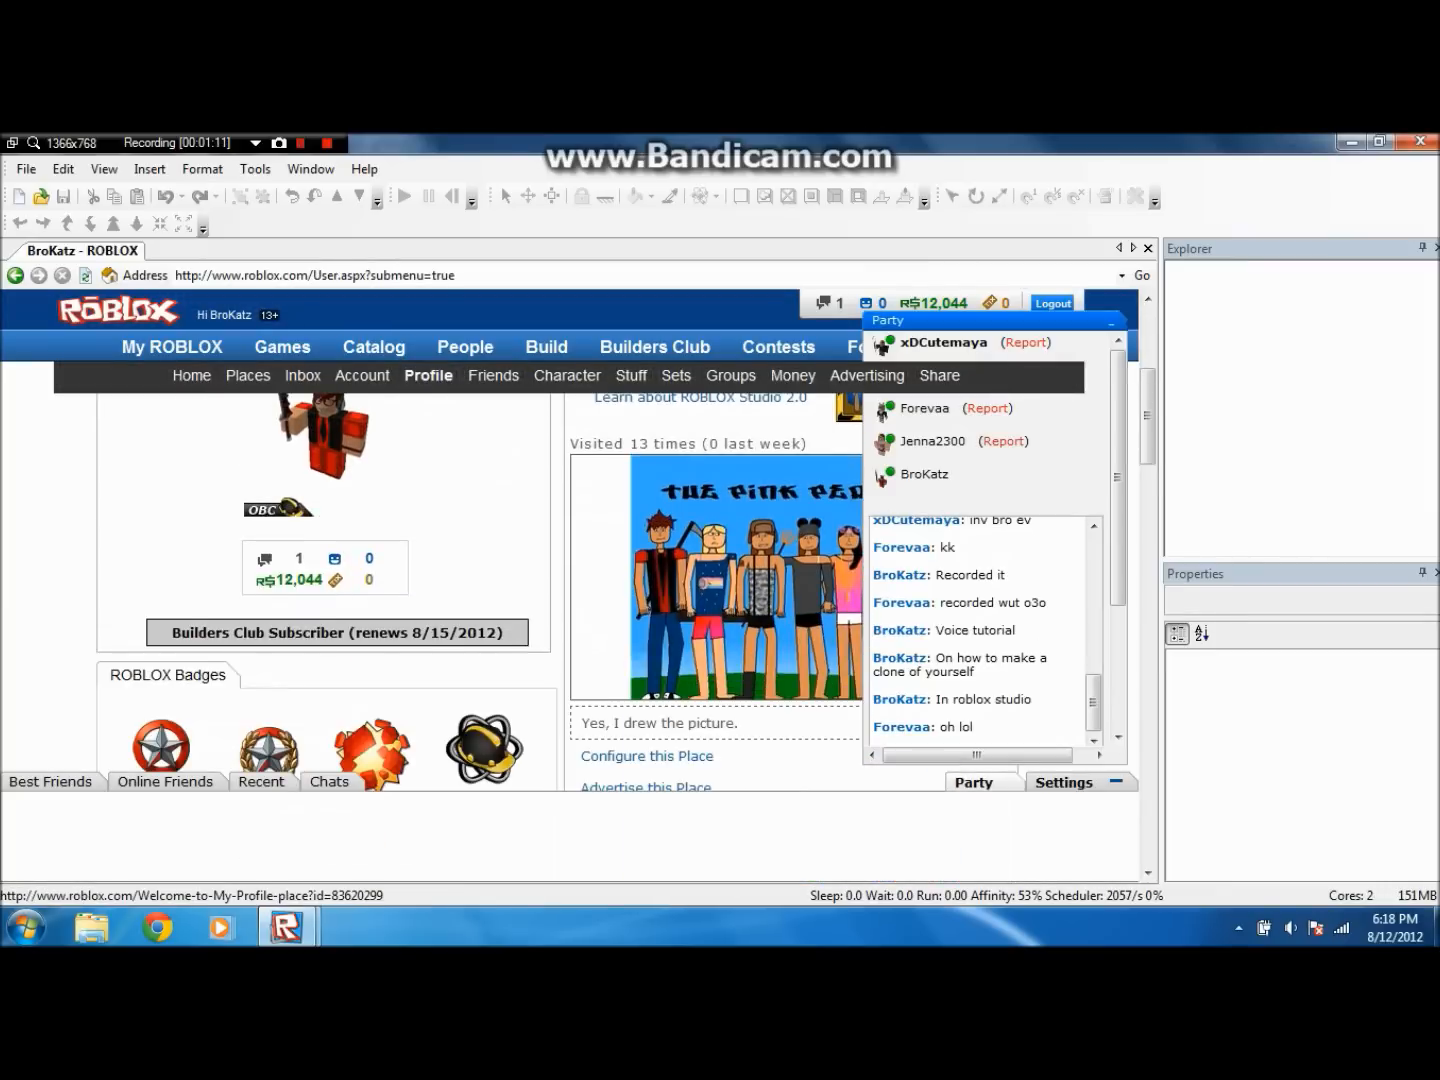
scroll("down", 3)
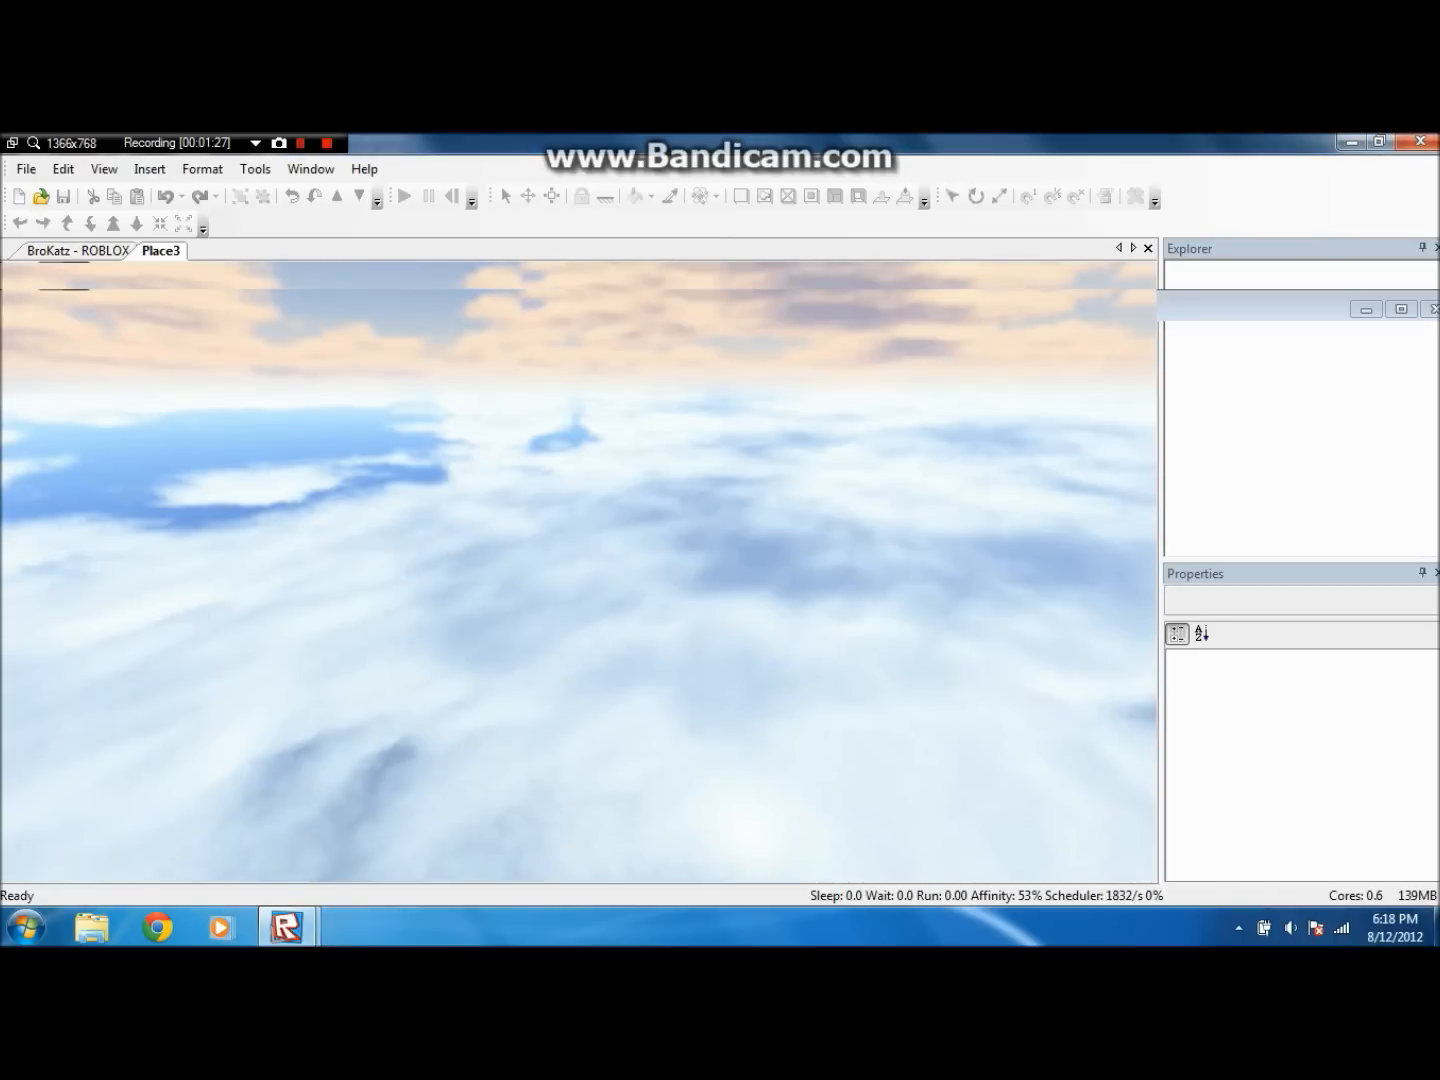
- Let Place3 load its grass baseplate with four figures and show the open documents
left_click(404, 196)
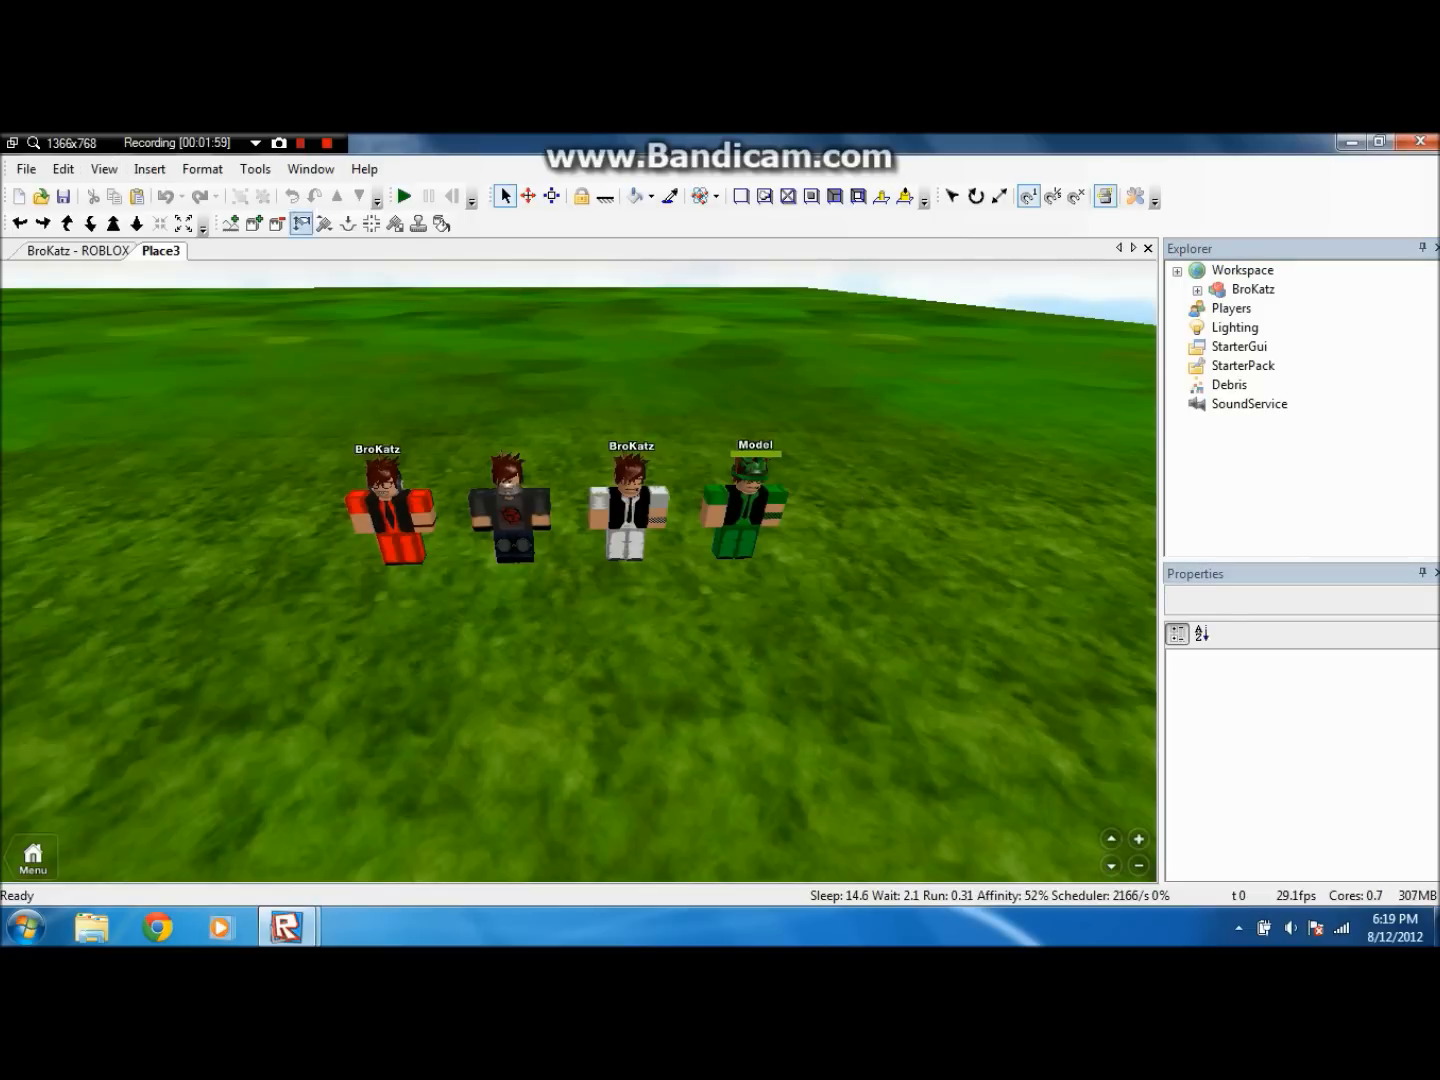
left_click(254, 168)
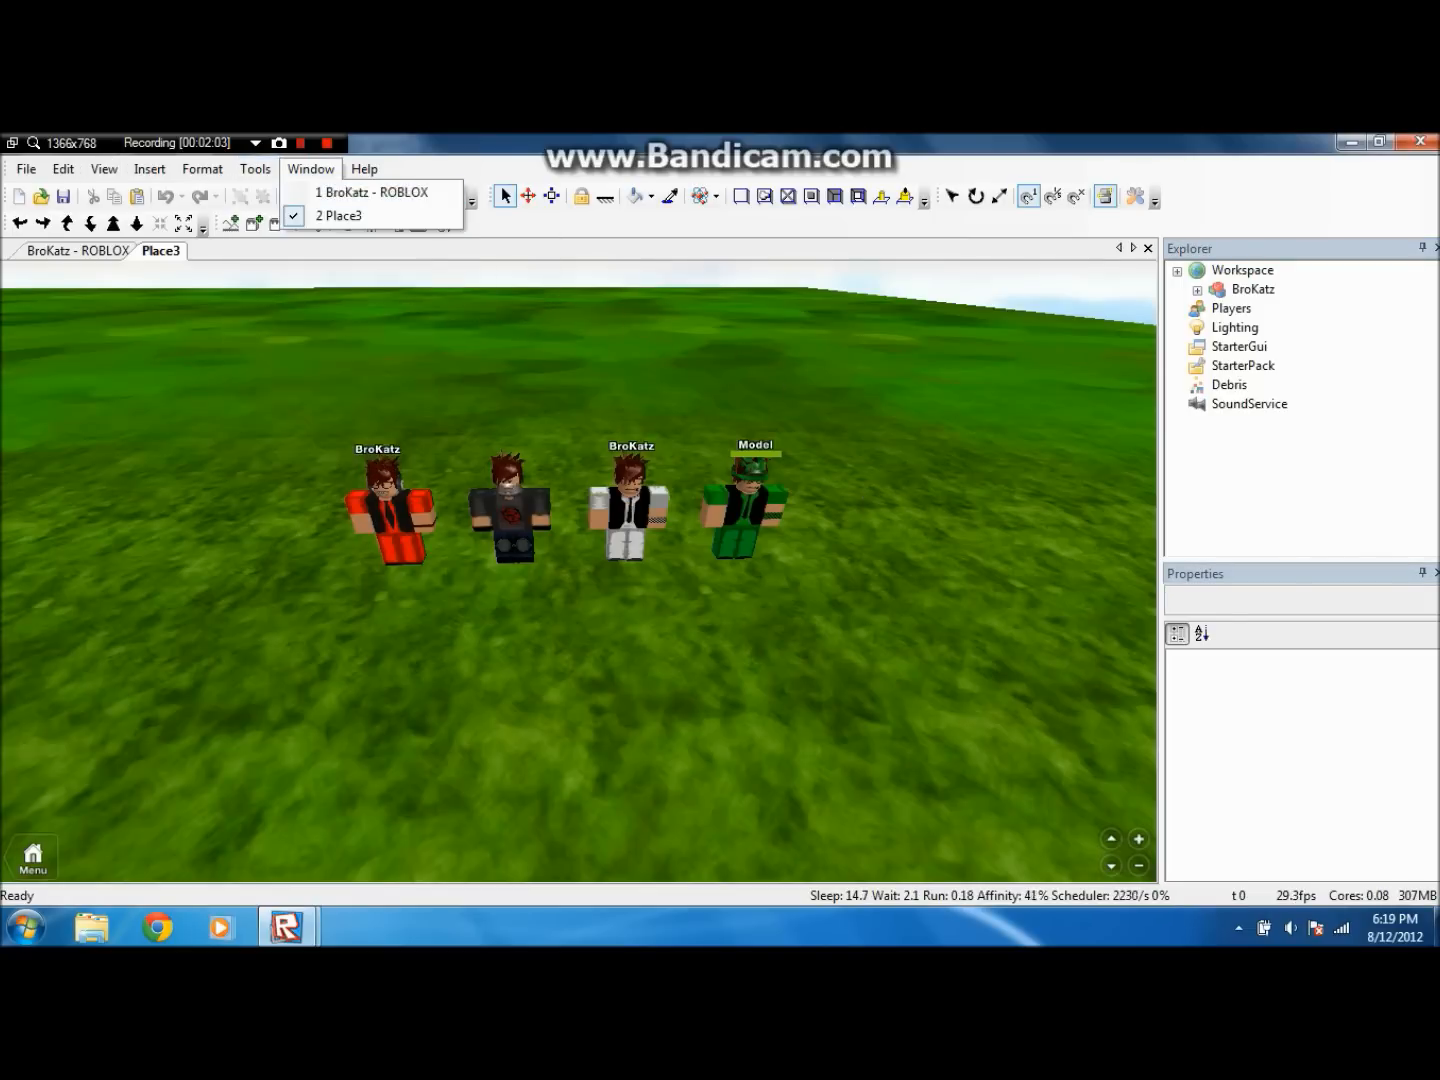
- Run Tools > Test > Play Solo so the player character spawns in Place3
left_click(256, 168)
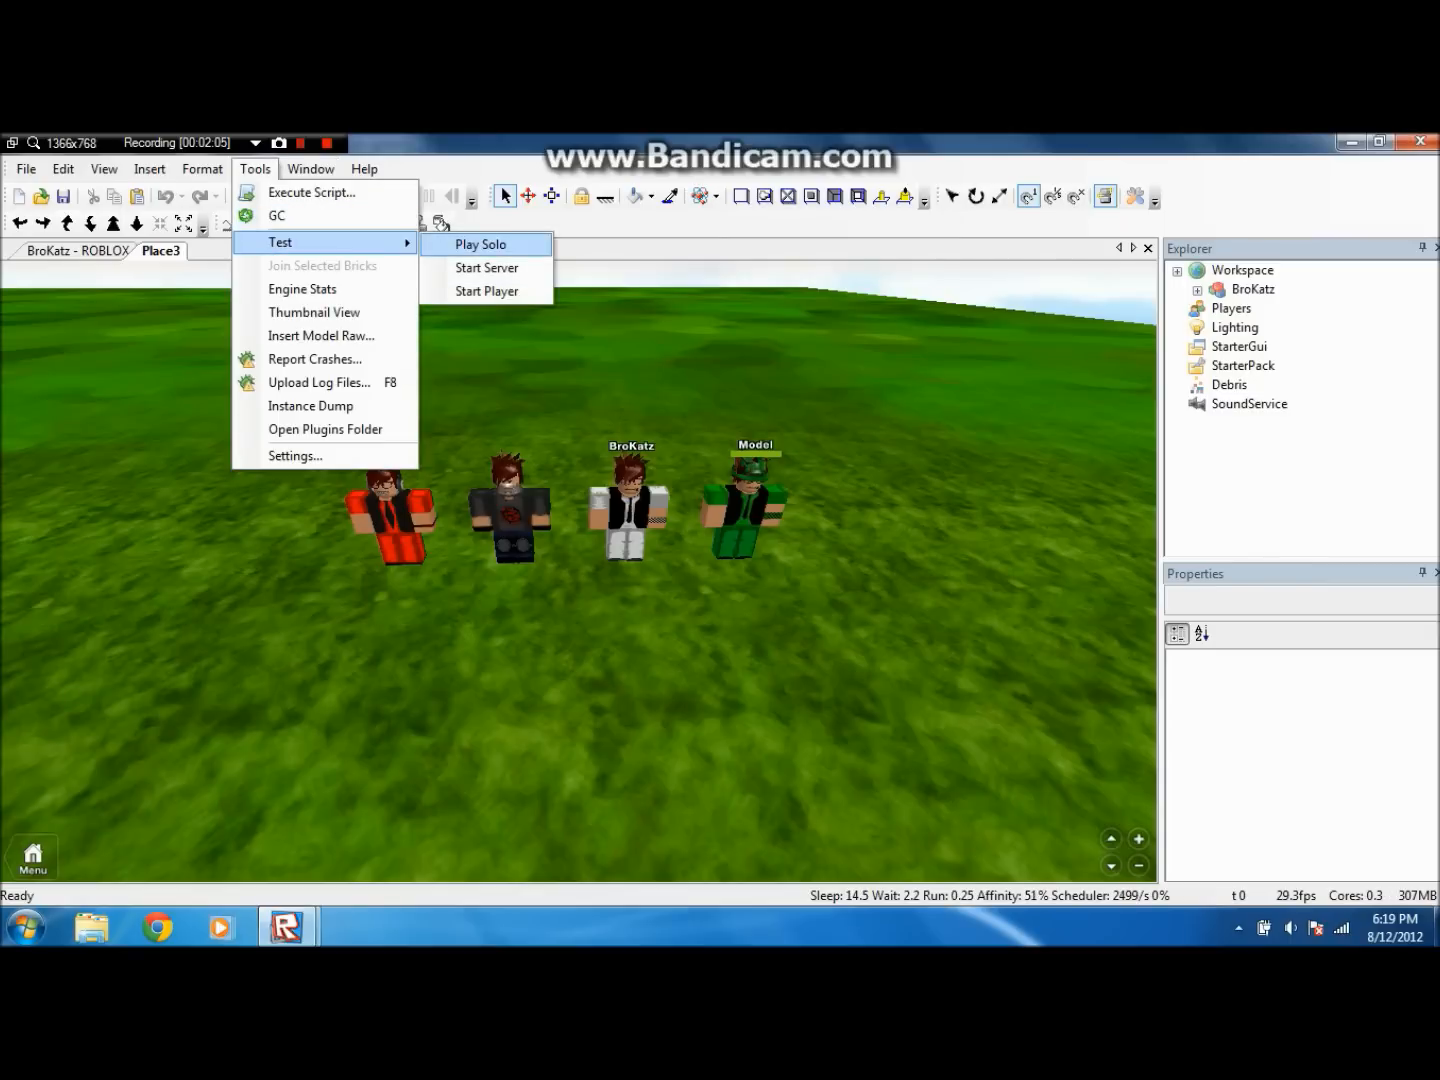
left_click(480, 244)
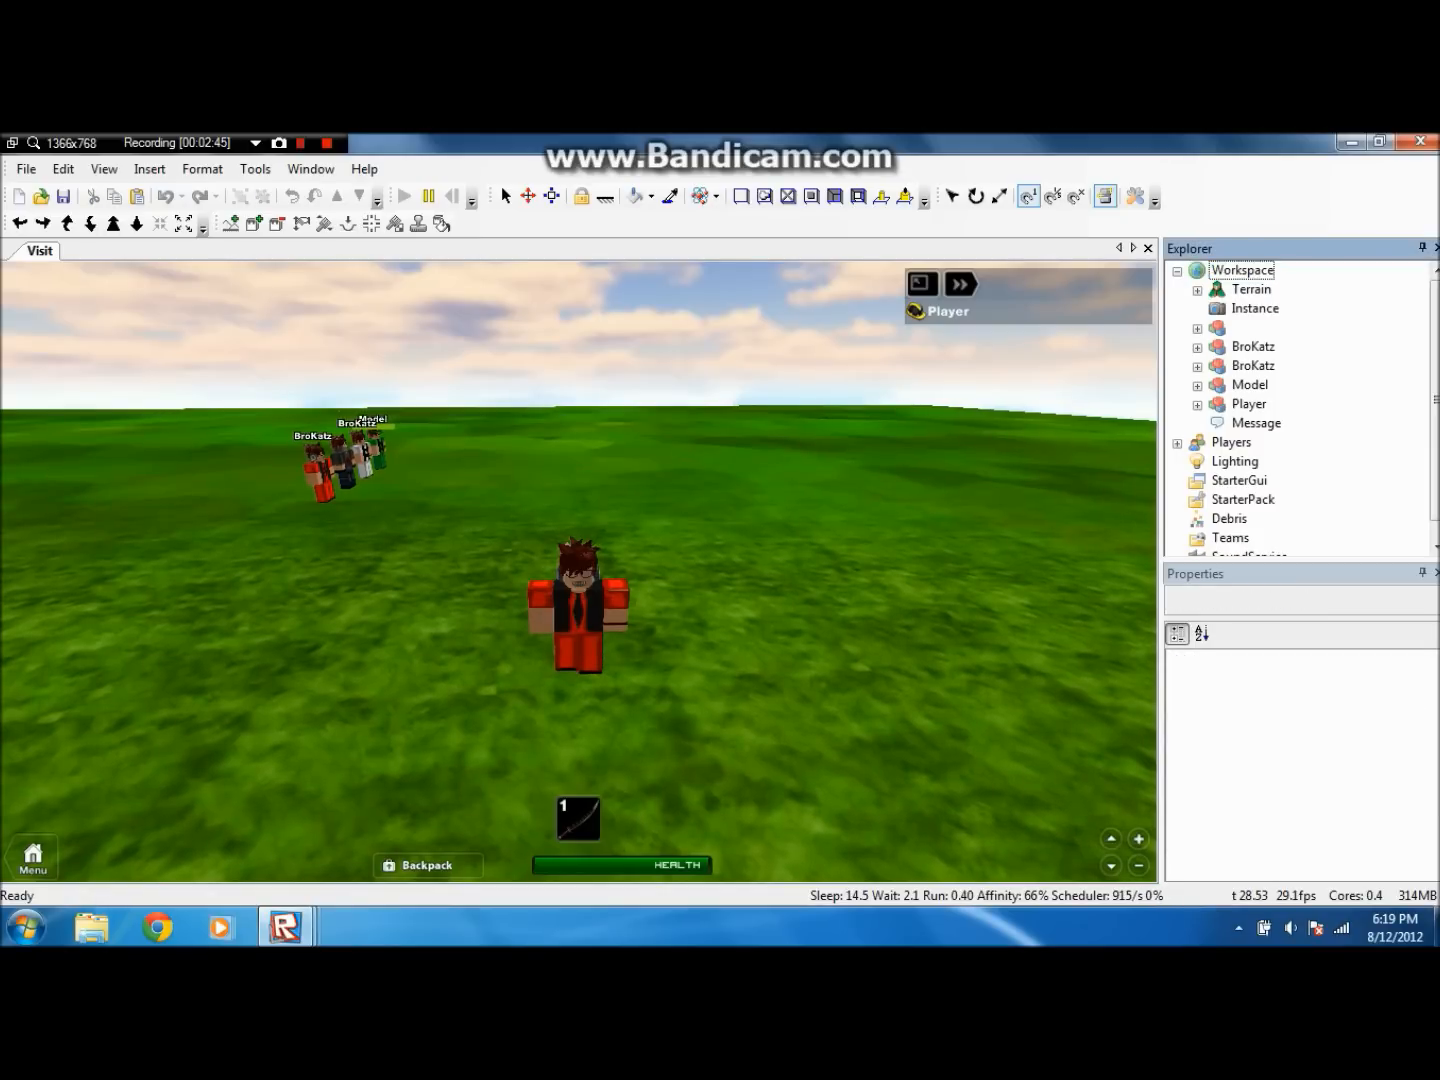
- Delete the extra figures and select the Player's Nerd Glasses, Head, arms, legs and Torso
left_click(1252, 364)
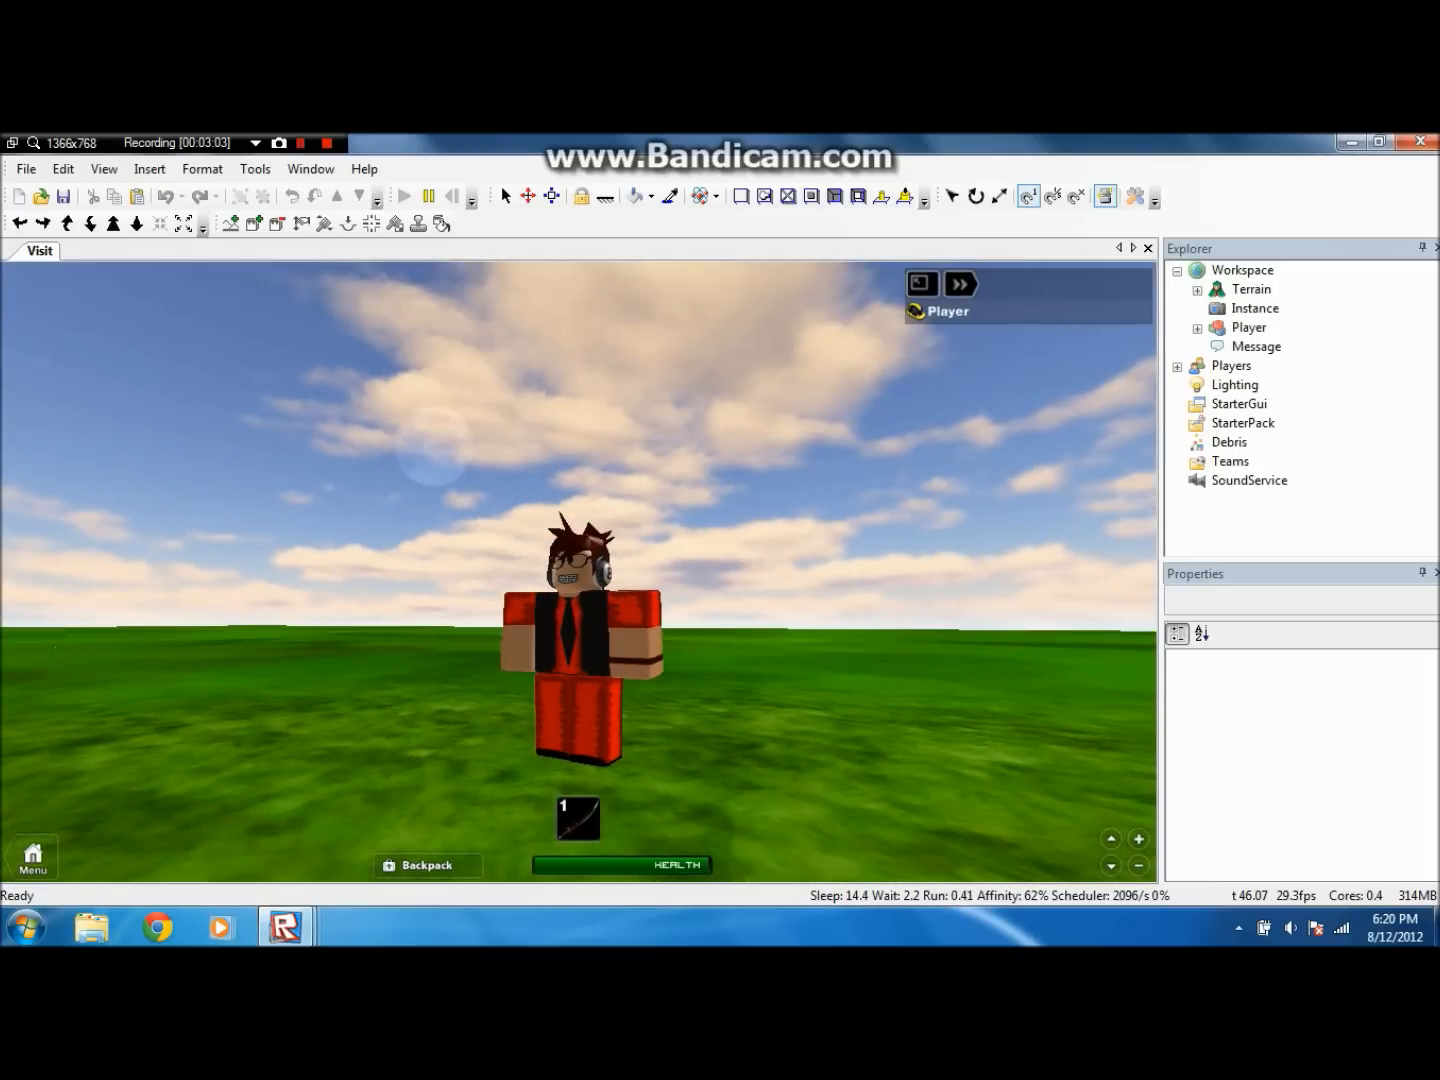
left_click(1196, 328)
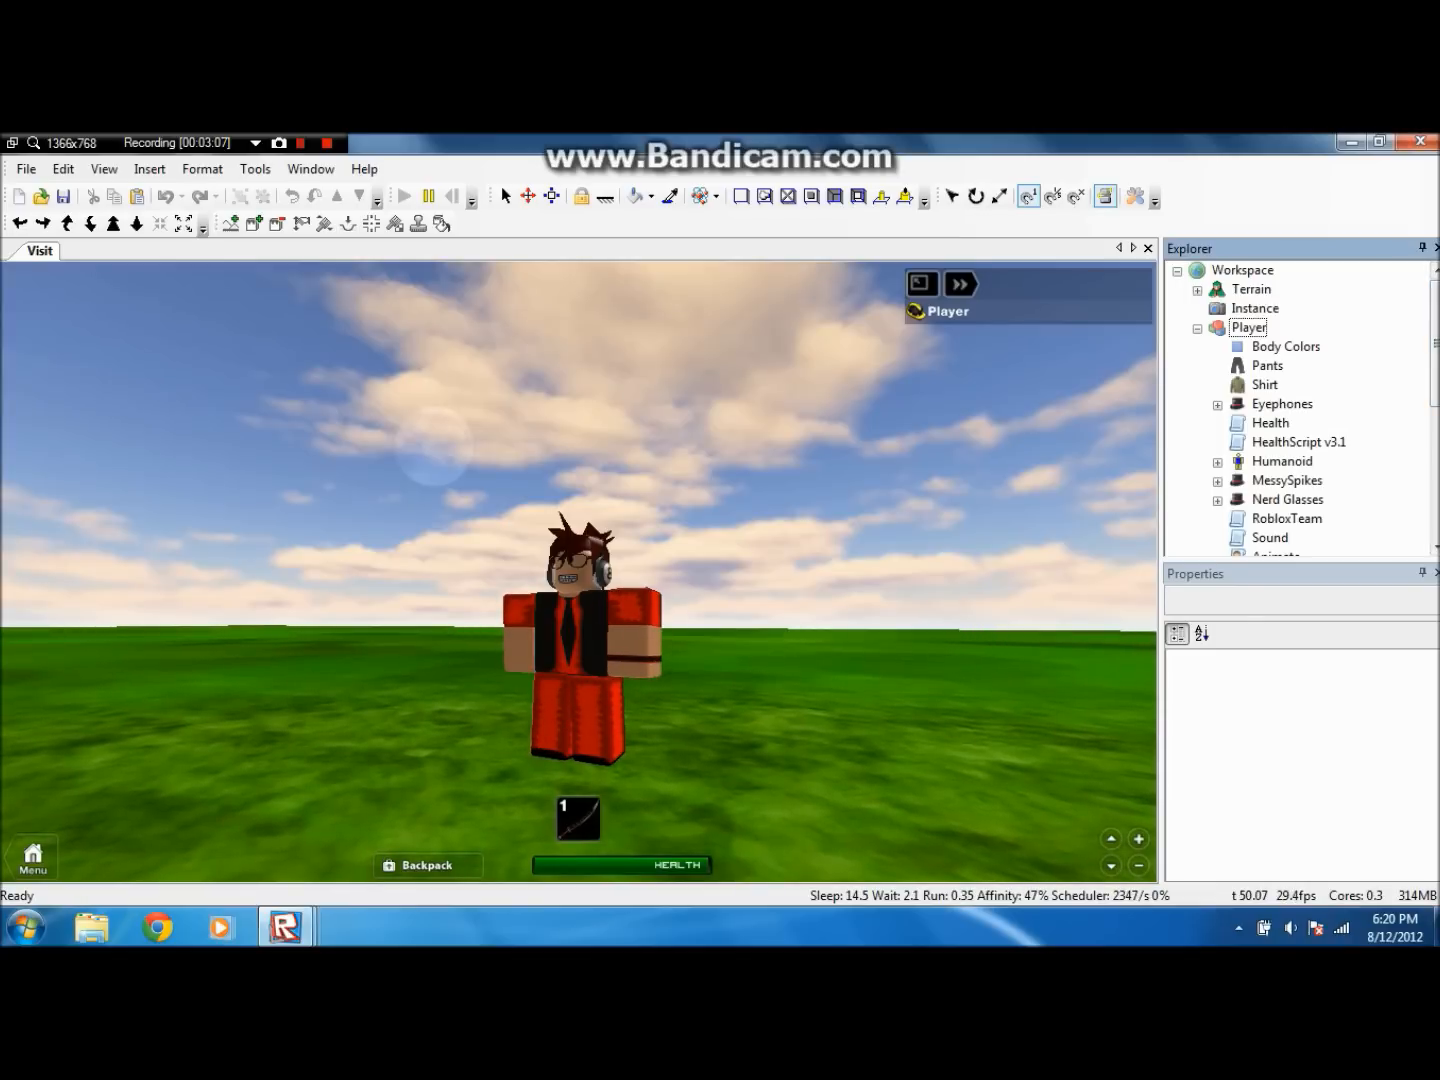
left_click(1282, 404)
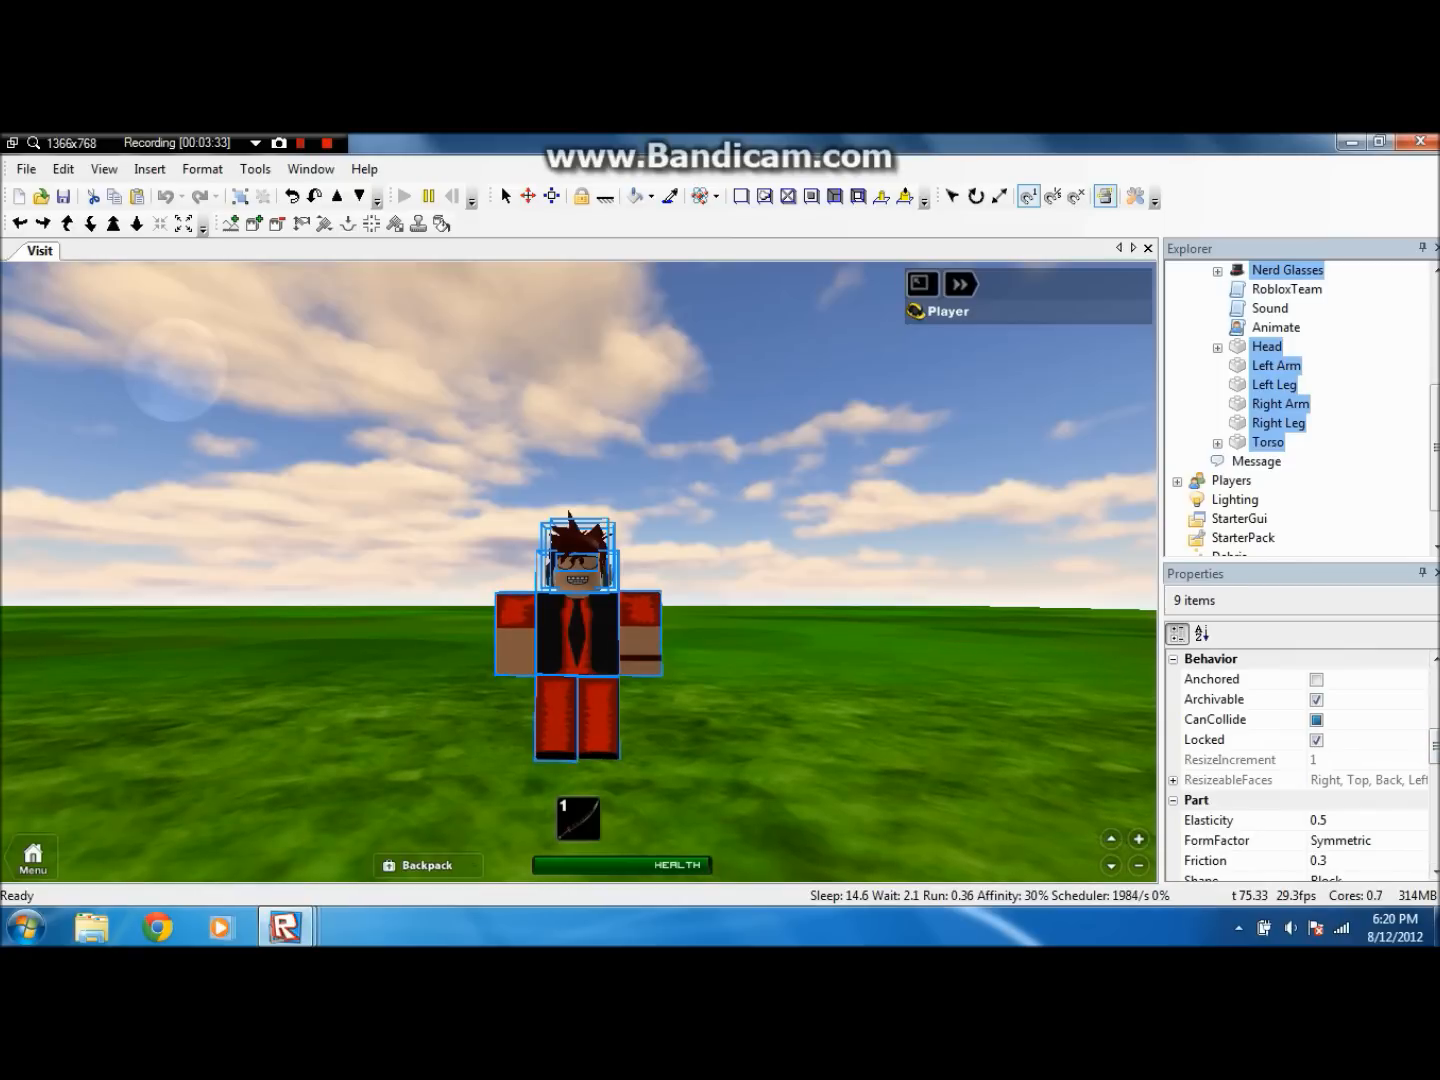
- Tick Anchored and untick Locked for the selected body parts
left_click(1204, 740)
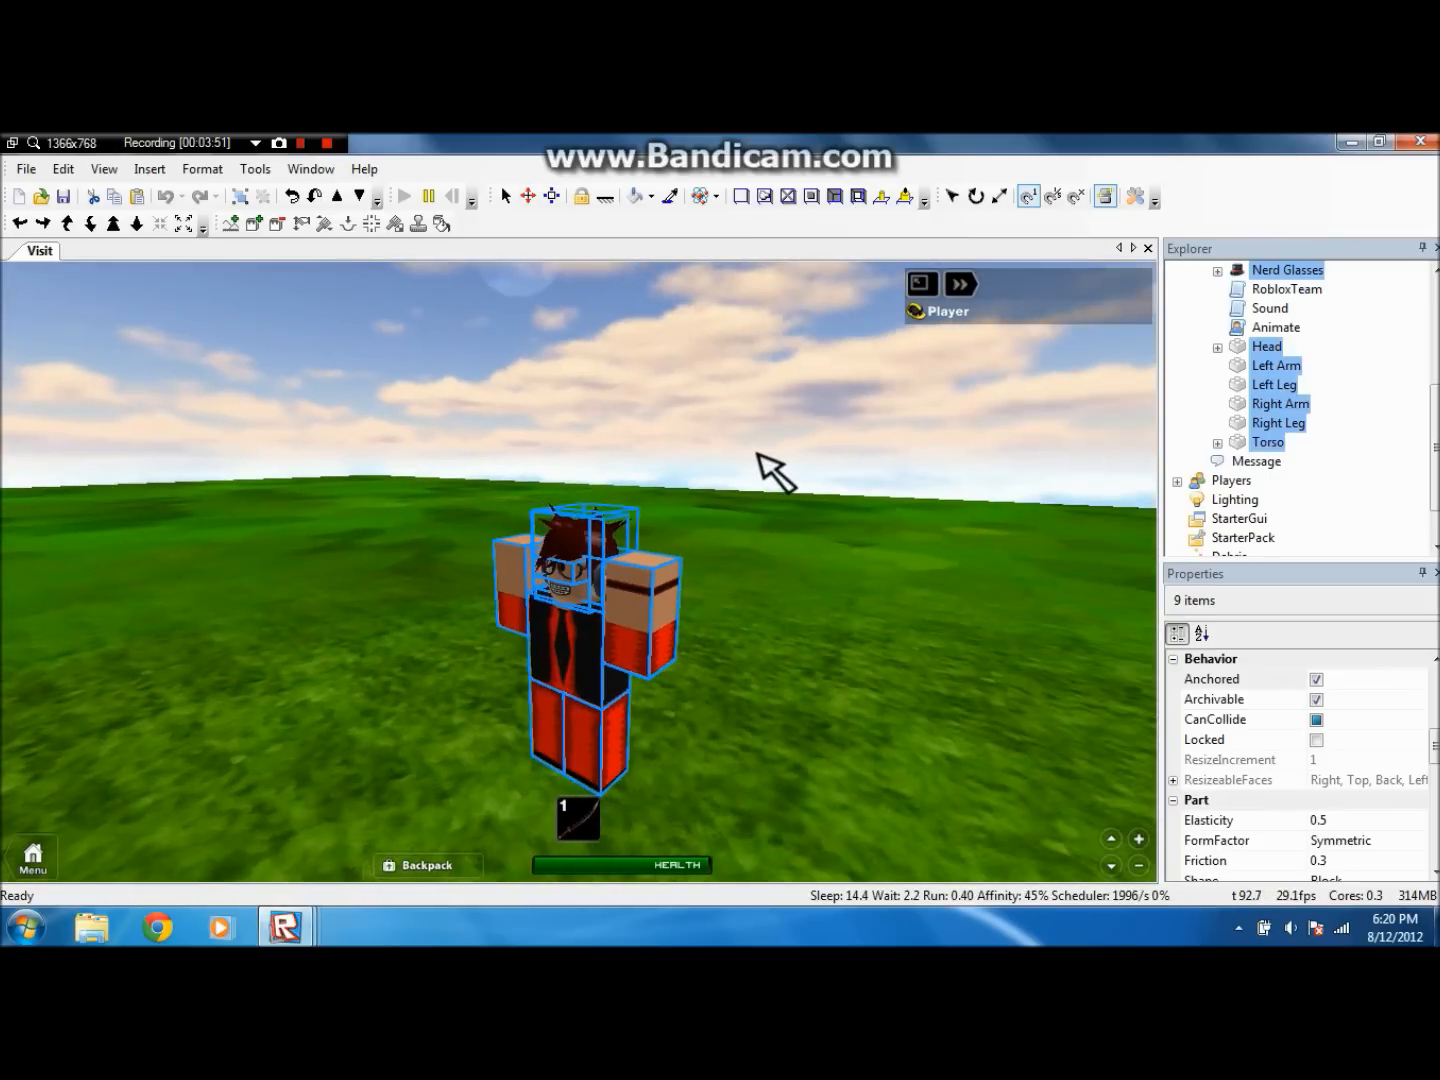
mouse_move(736, 436)
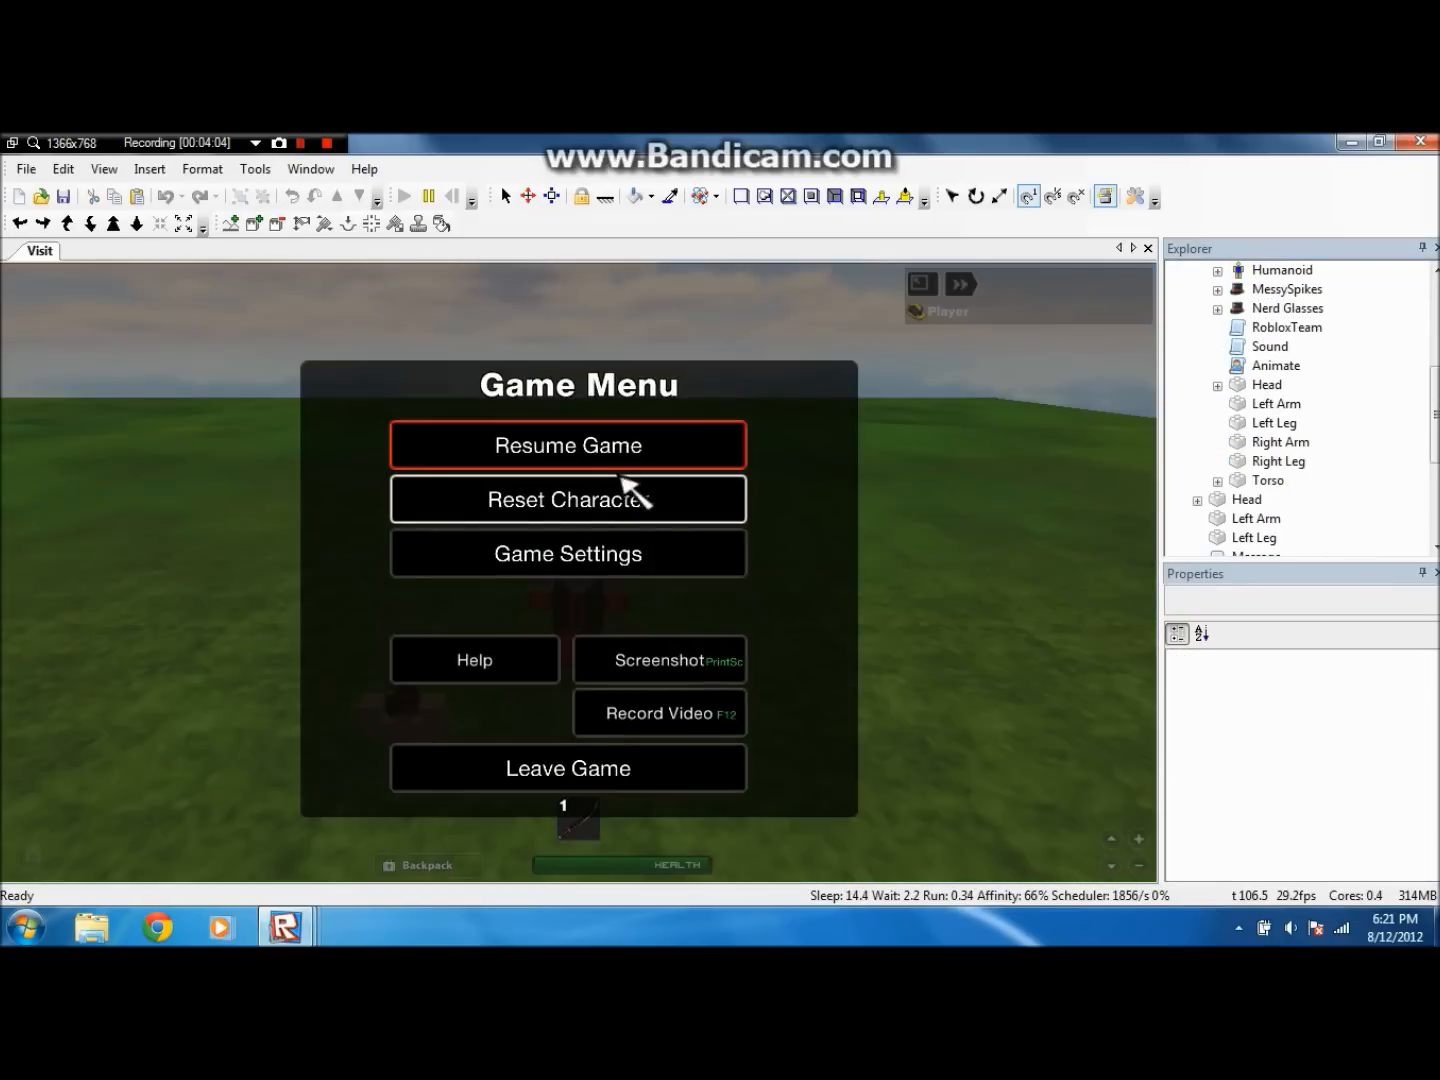
left_click(568, 444)
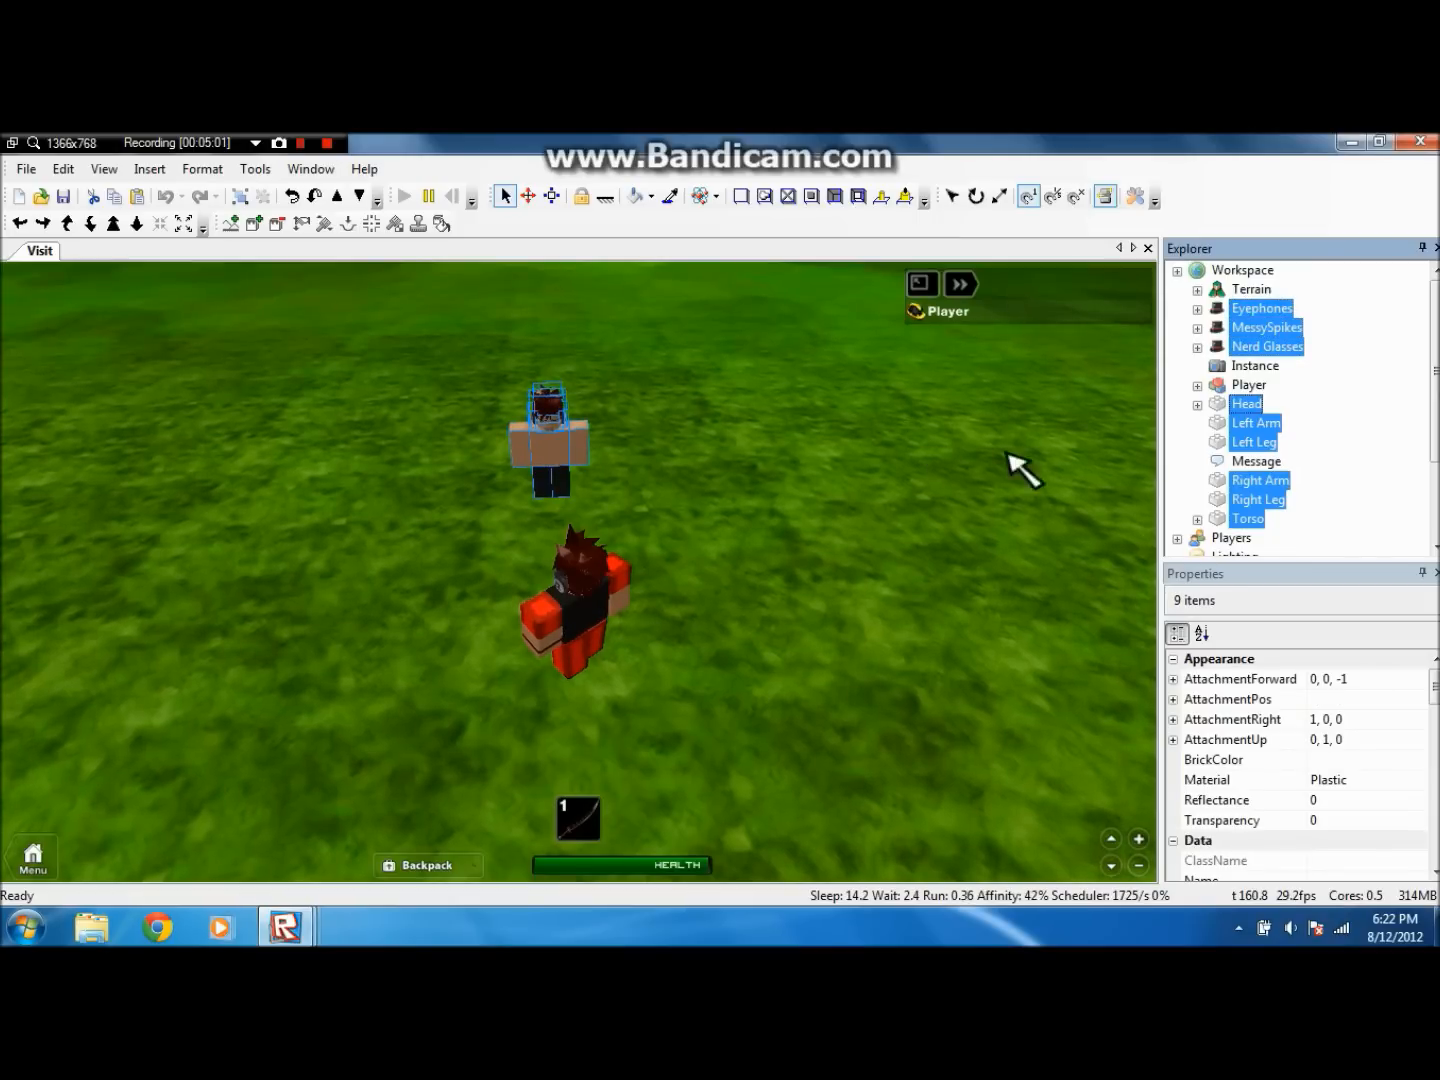
mouse_move(830, 450)
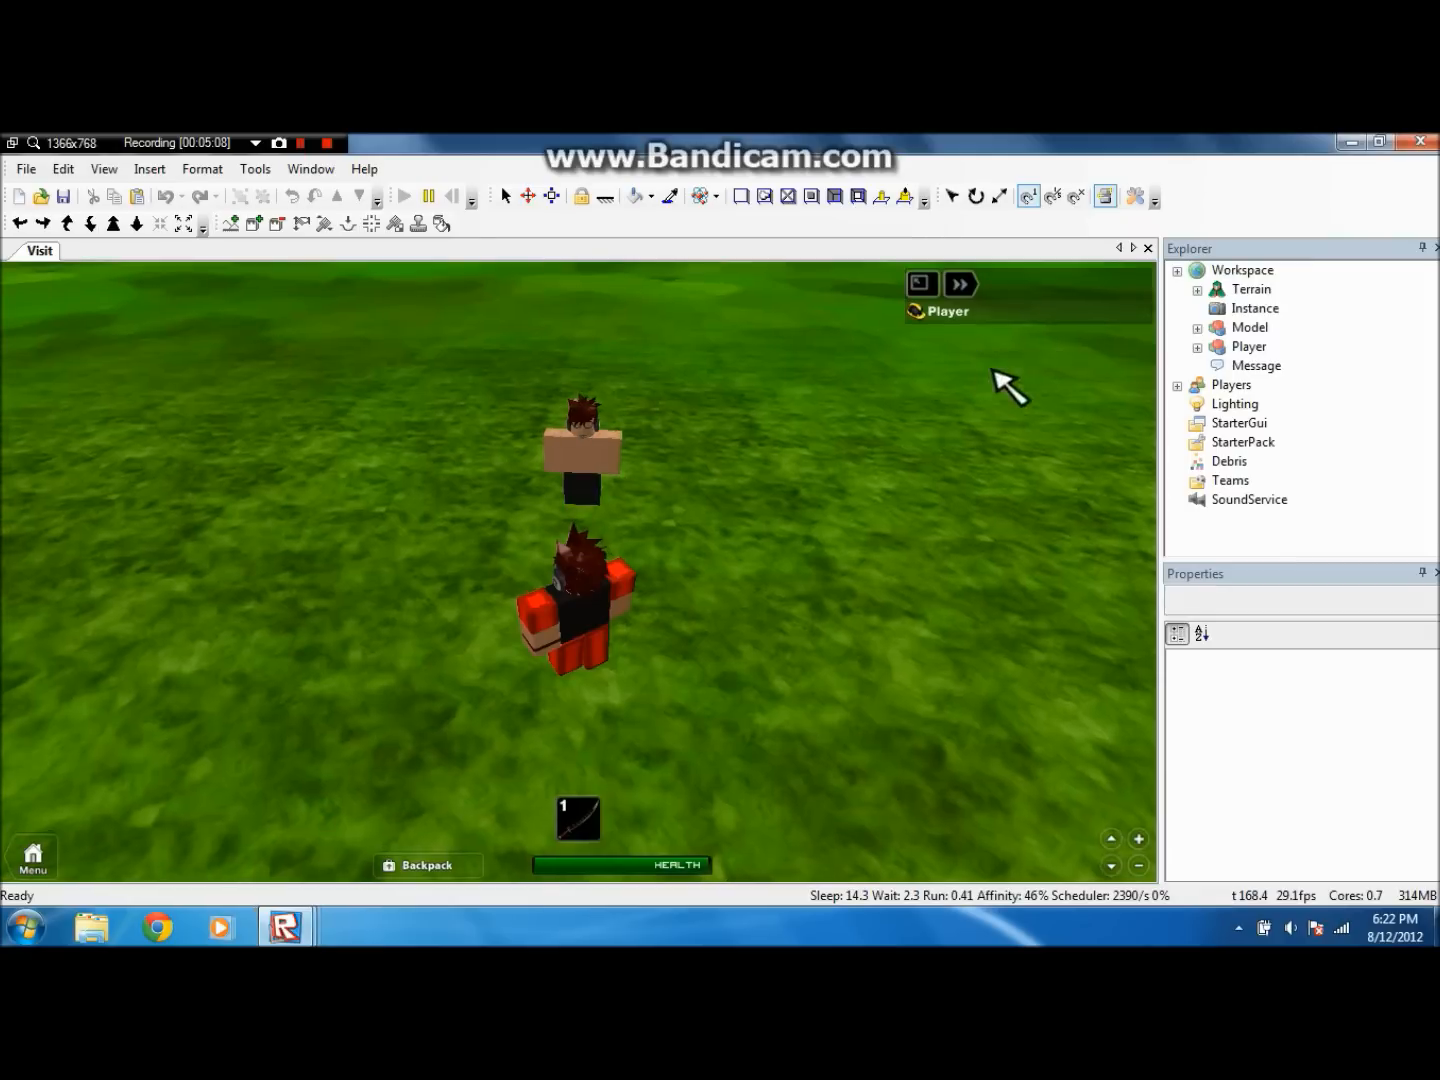
- Select the newly grouped Model and rename it BroKatz
left_click(1248, 328)
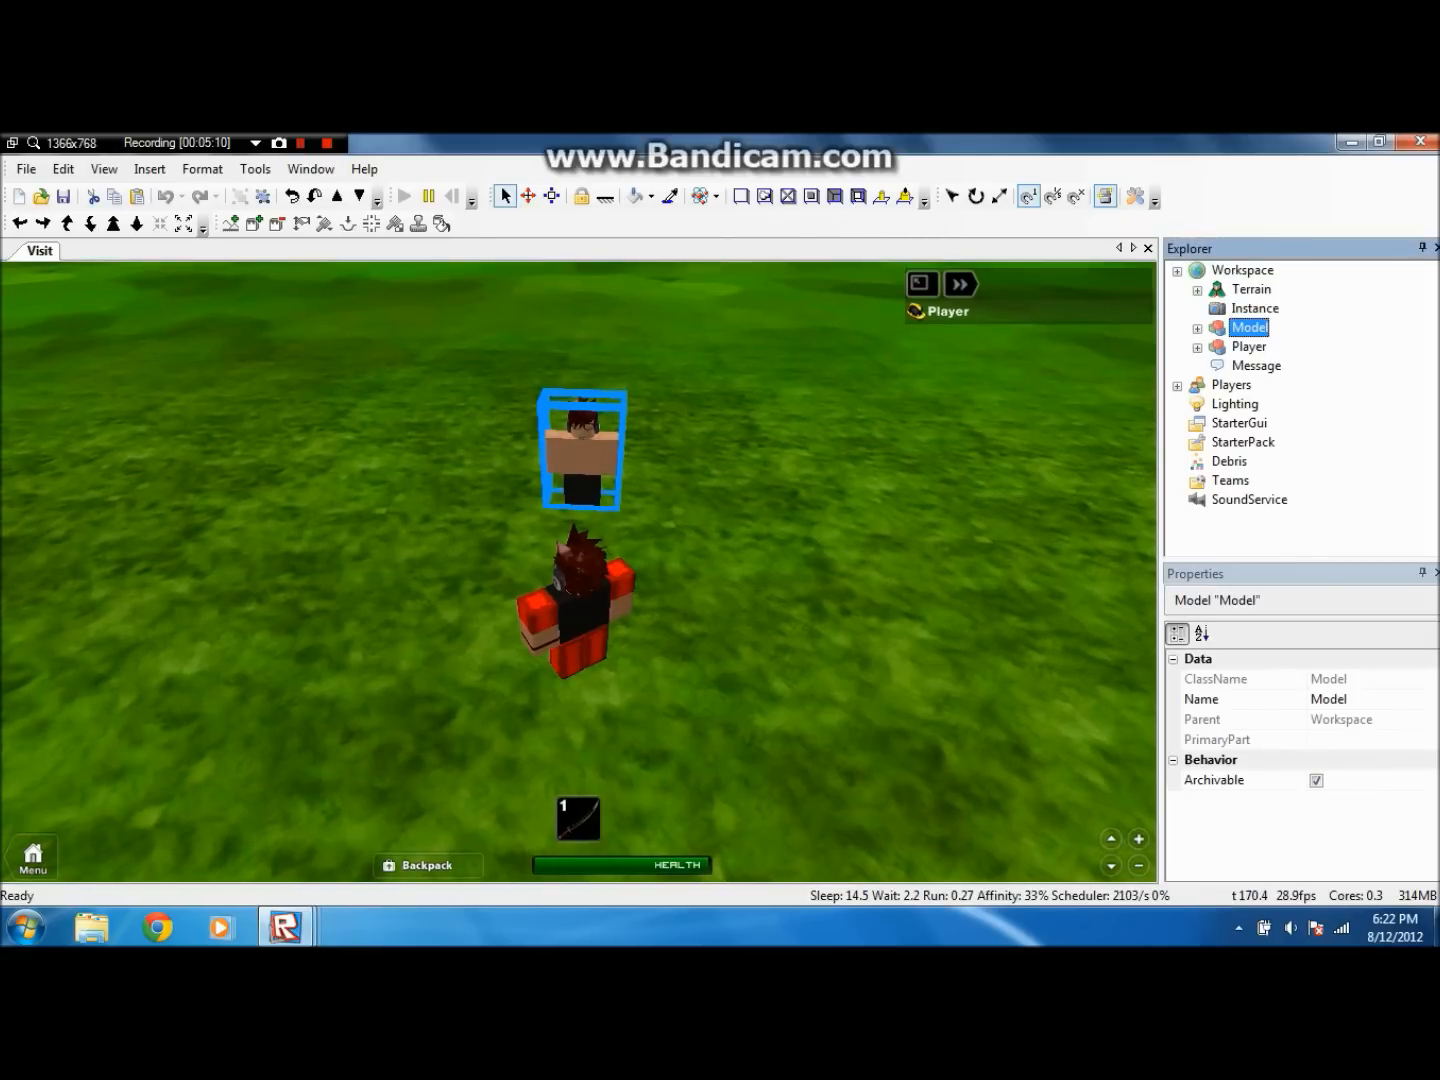
type("BroKatz")
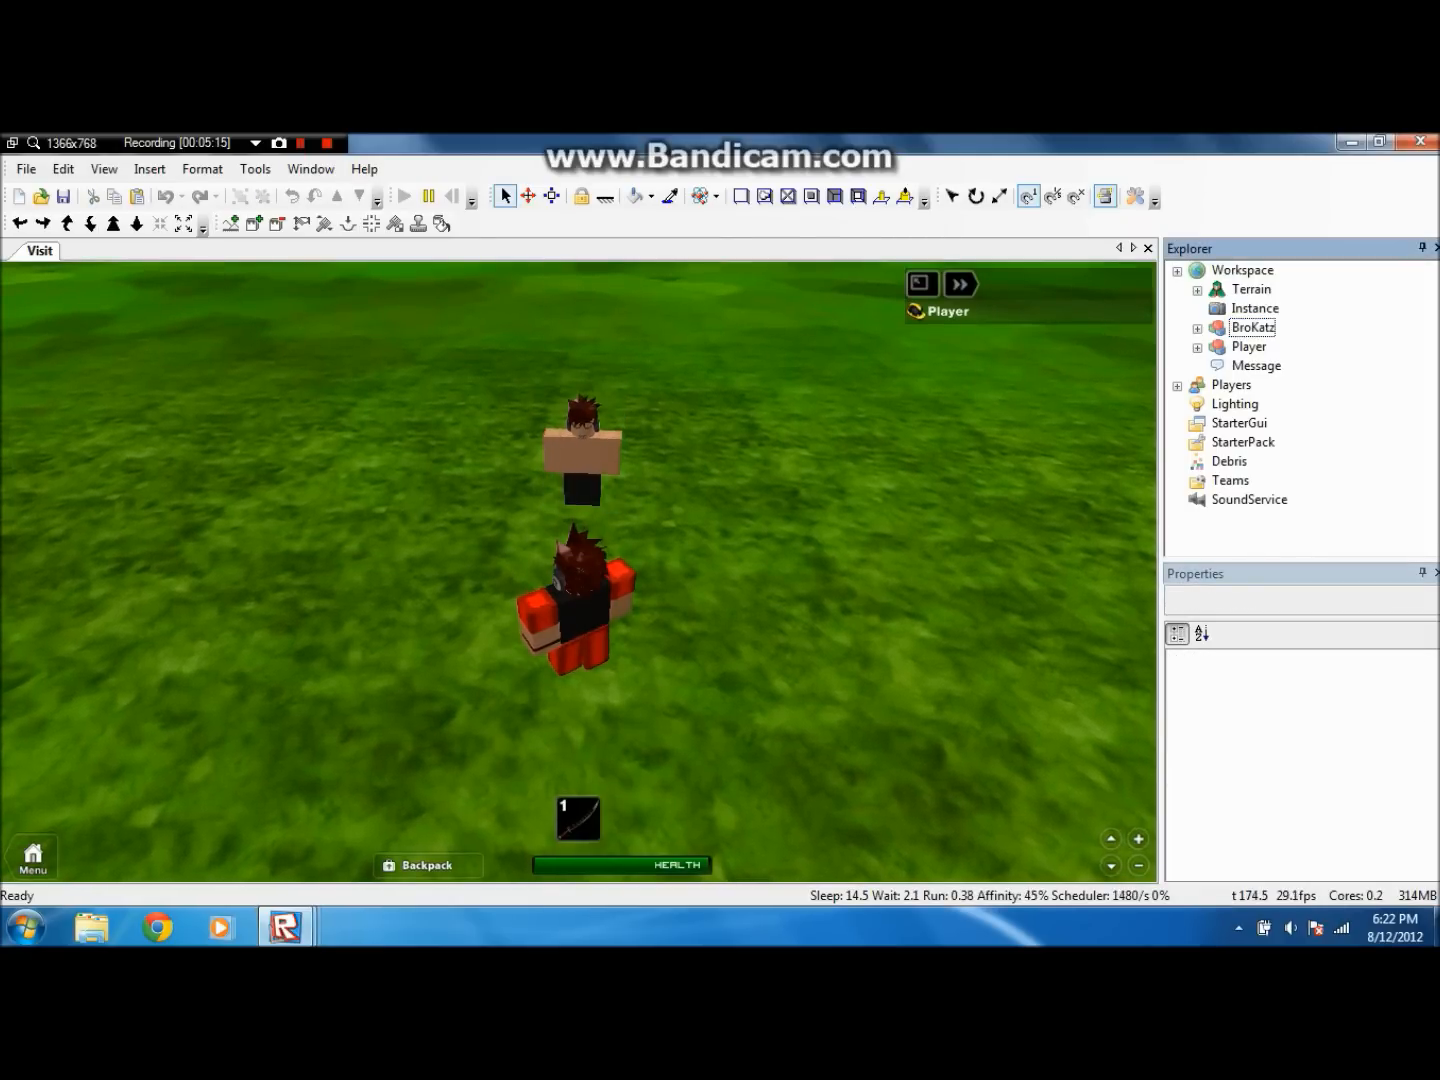
- Insert a Humanoid into BroKatz and set its MaxHealth to 0
left_click(1286, 364)
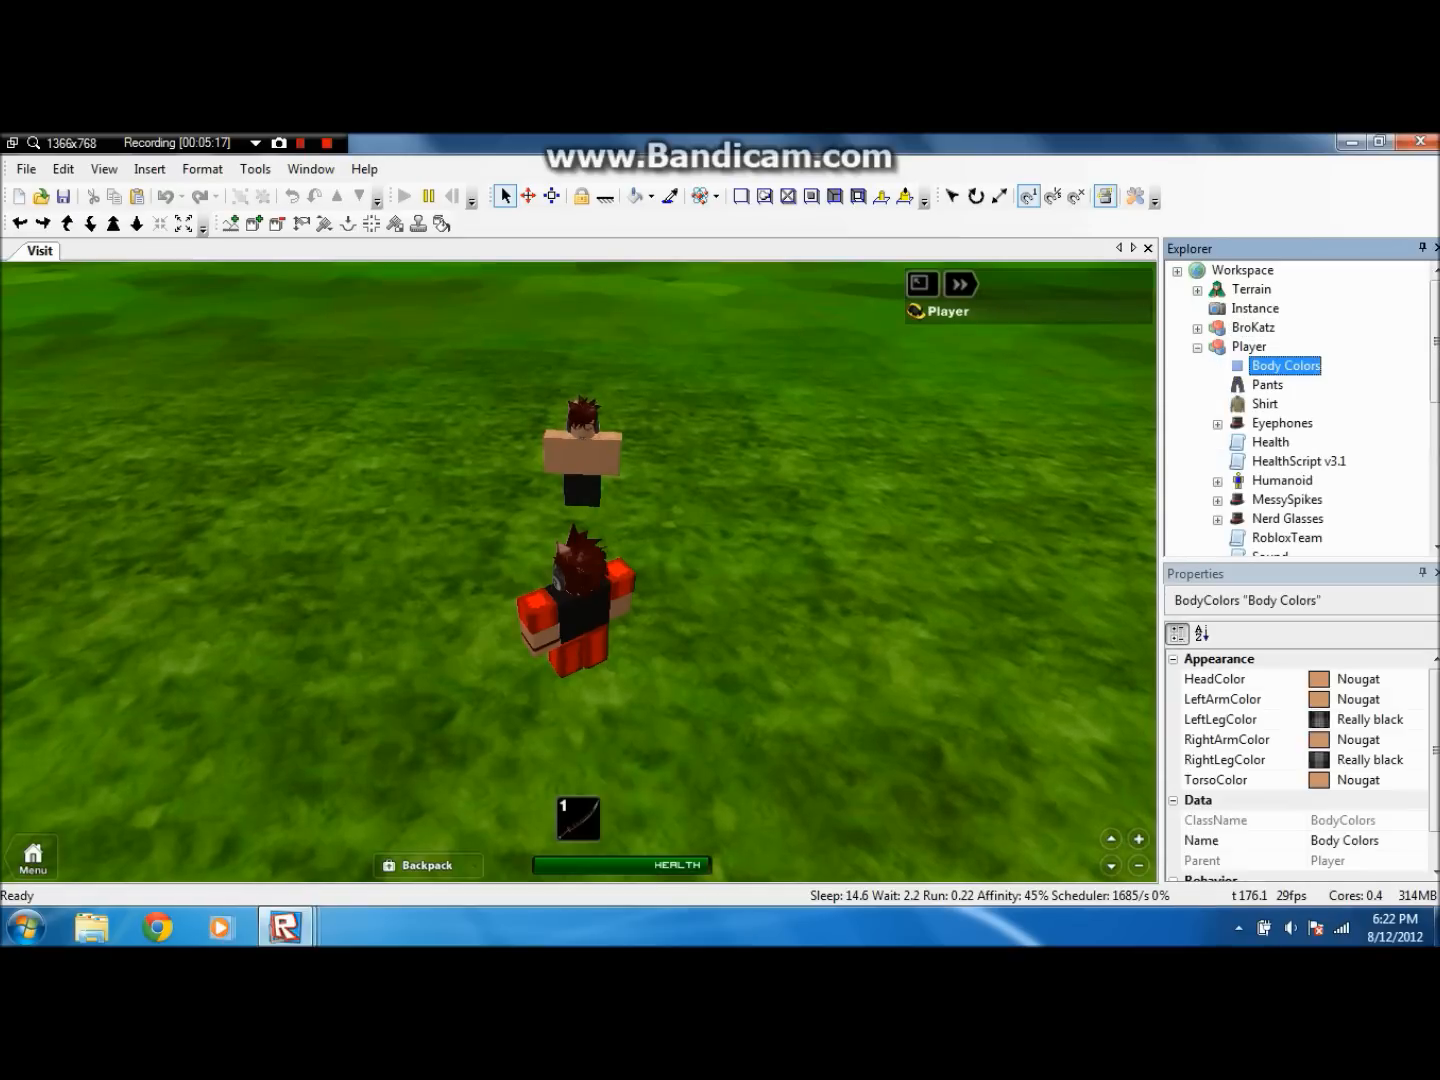
left_click(1264, 404)
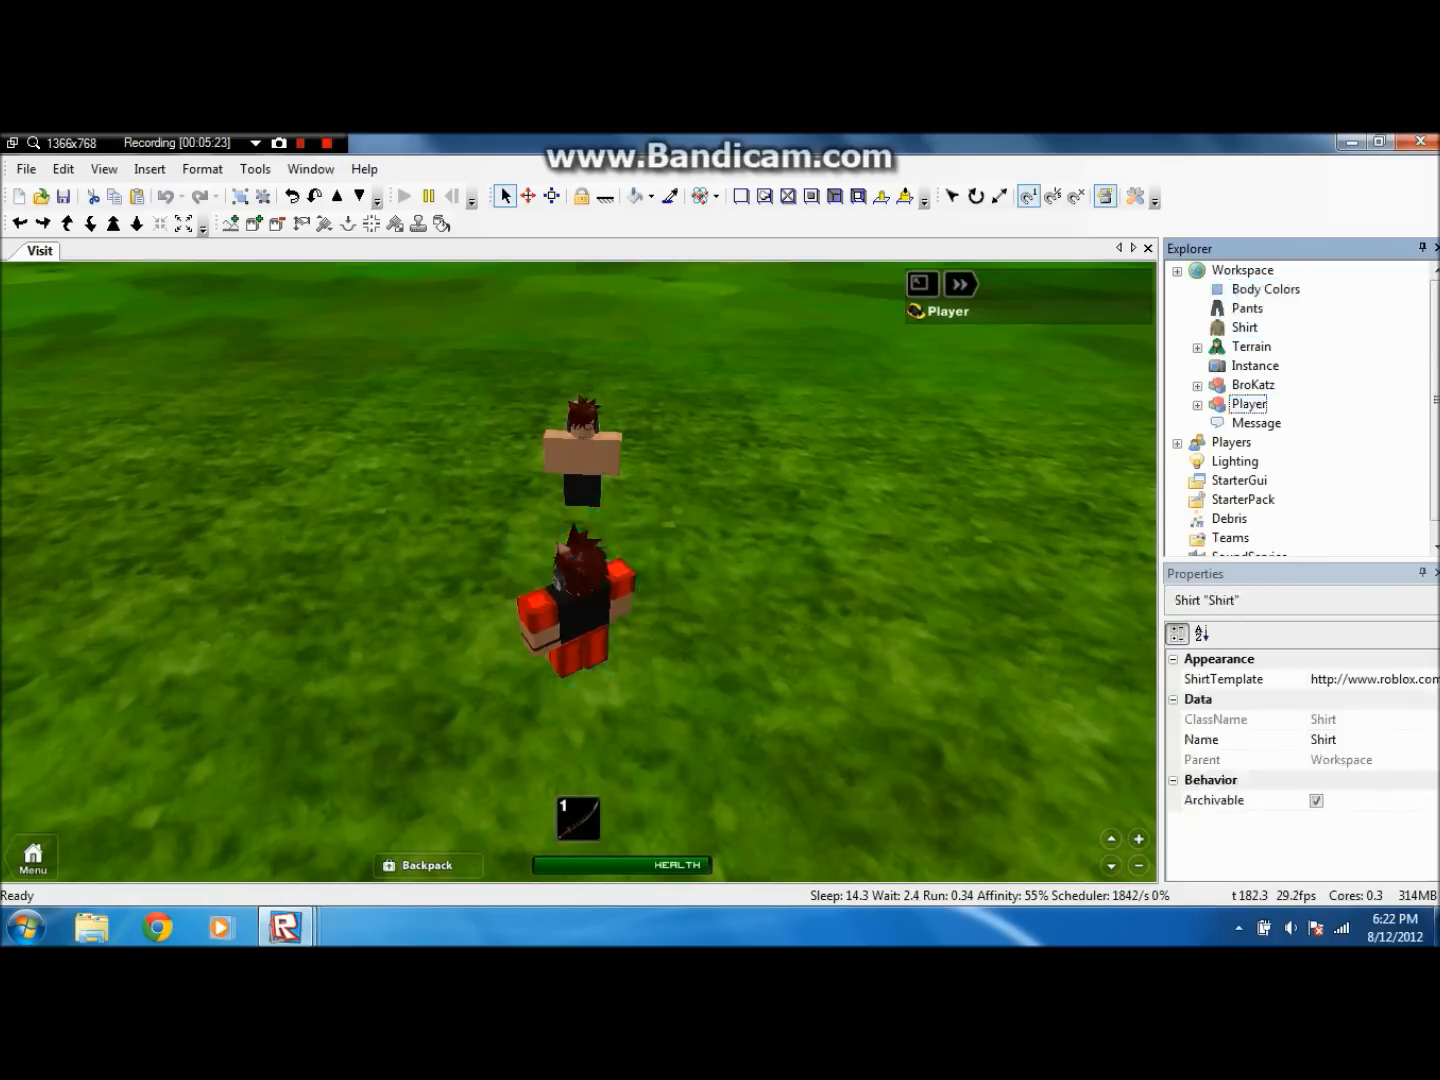
left_click(1252, 384)
type("0")
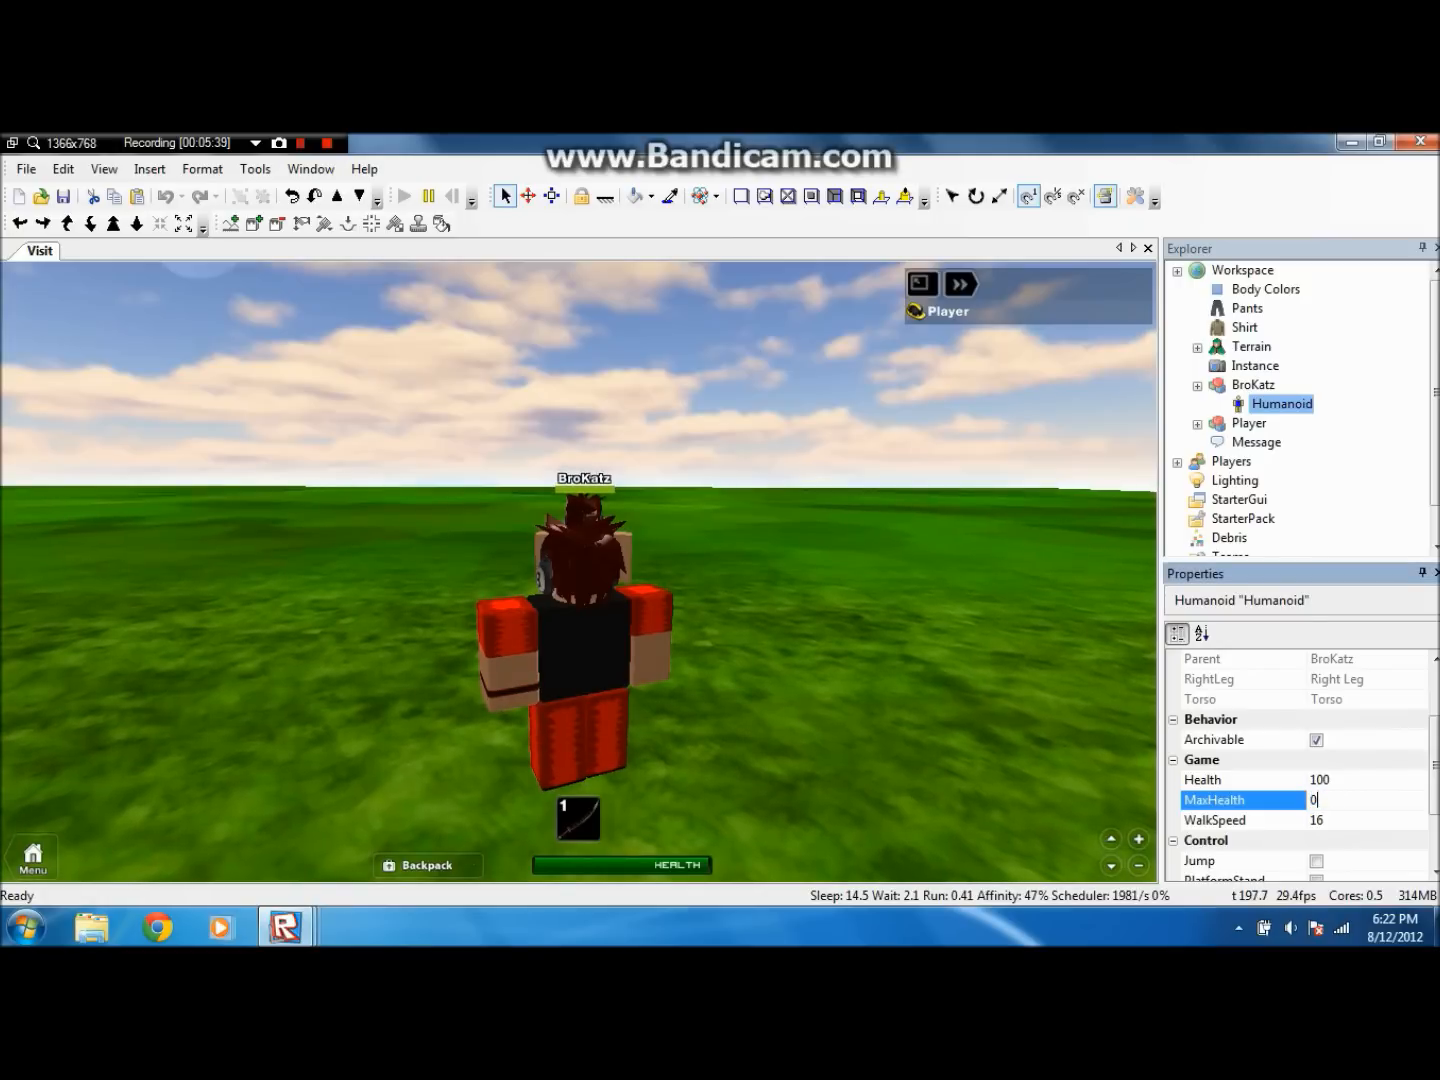
key("enter")
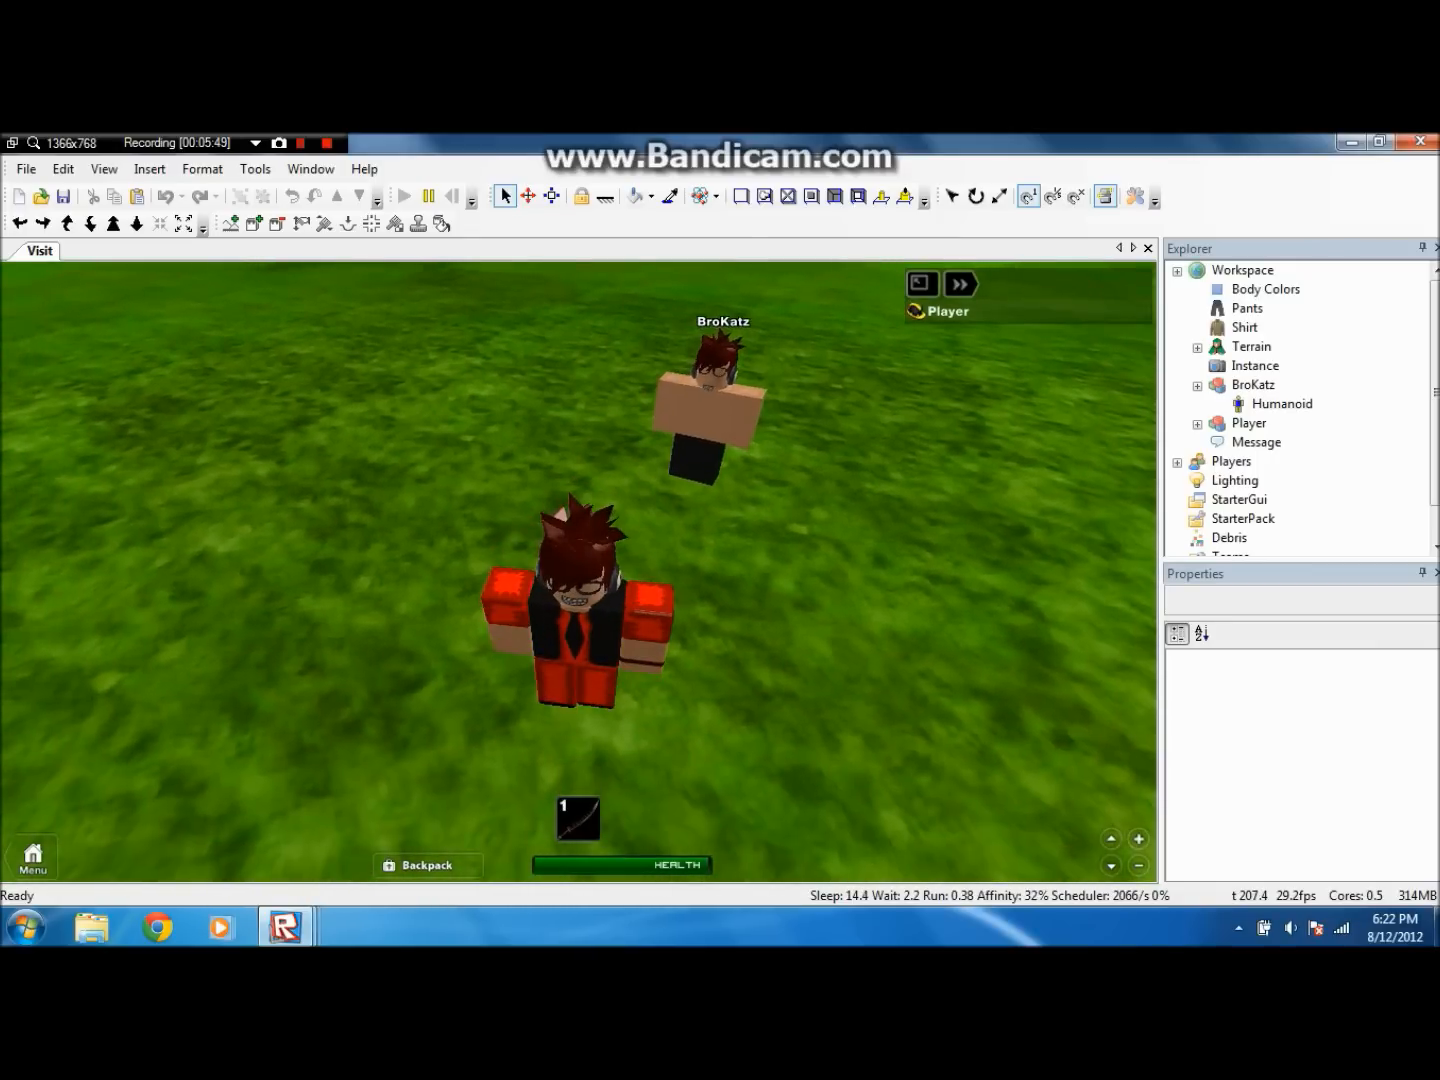
- Select Body Colors, Pants and Shirt and move them into the BroKatz model
left_click(1266, 288)
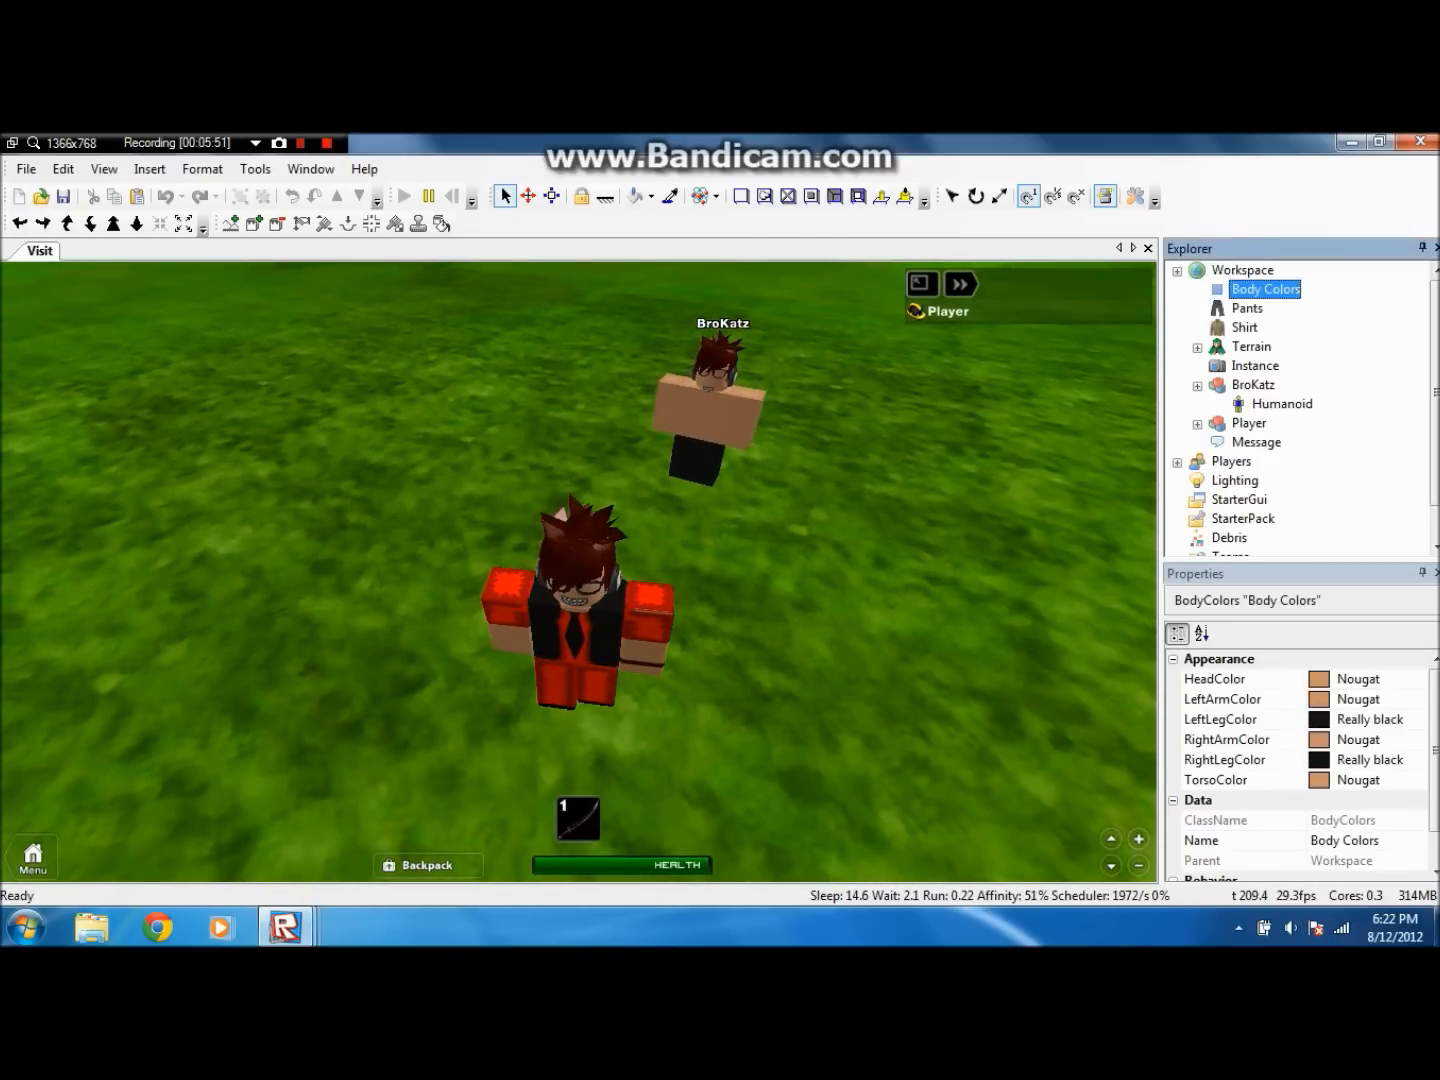
left_click(1248, 328)
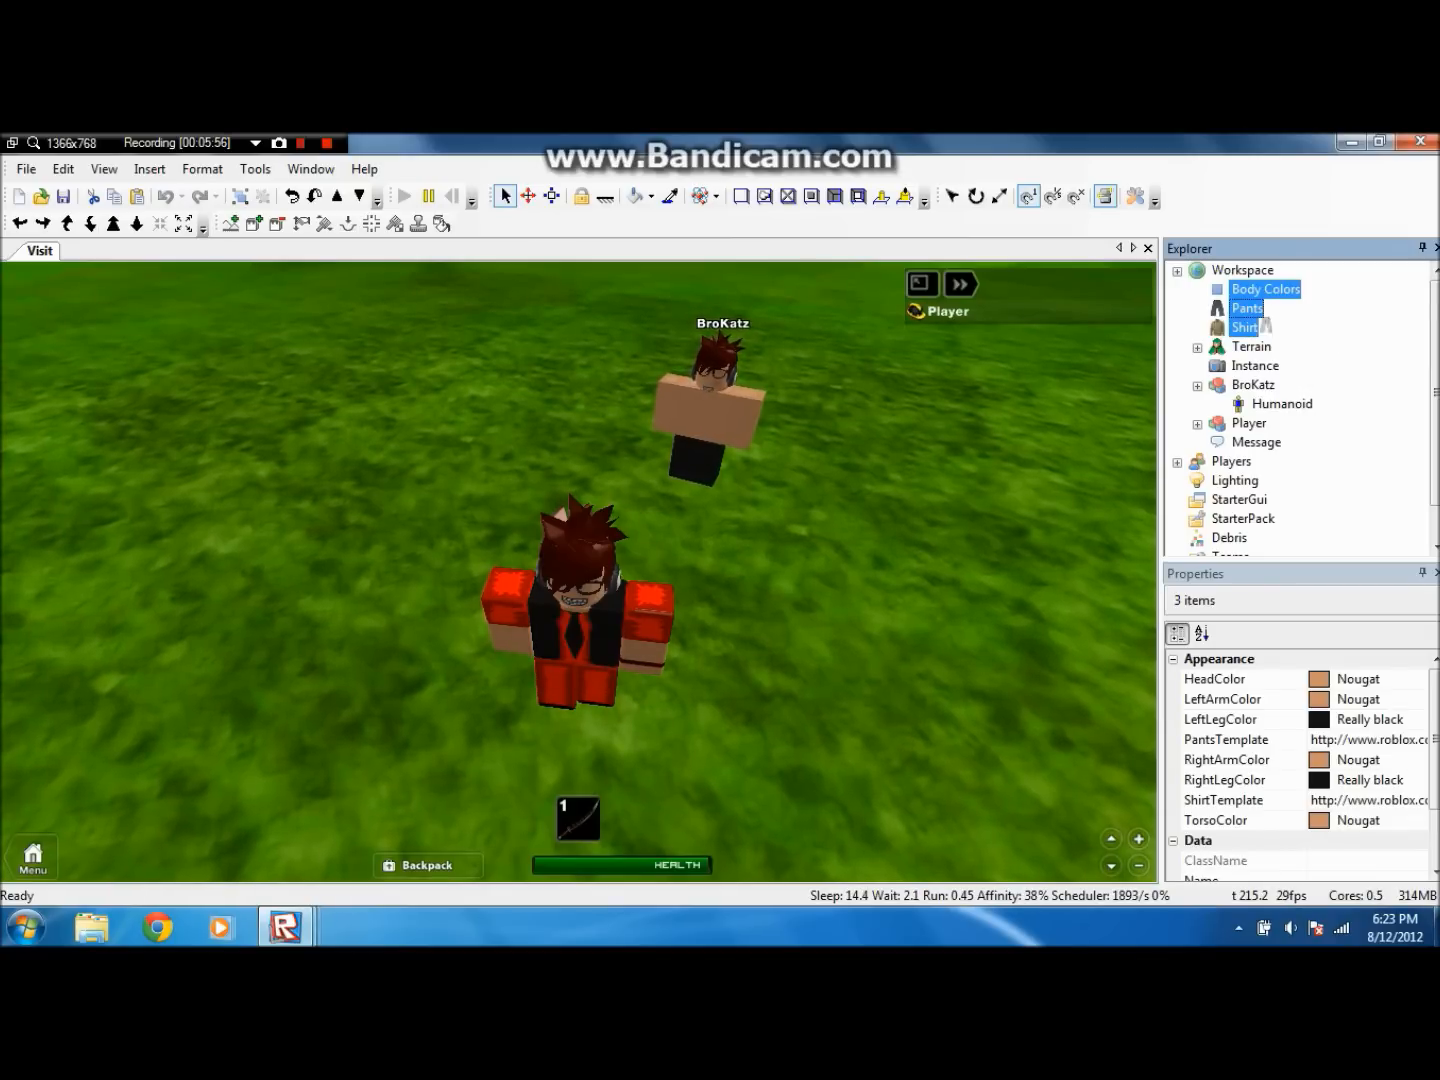
left_click(1246, 308)
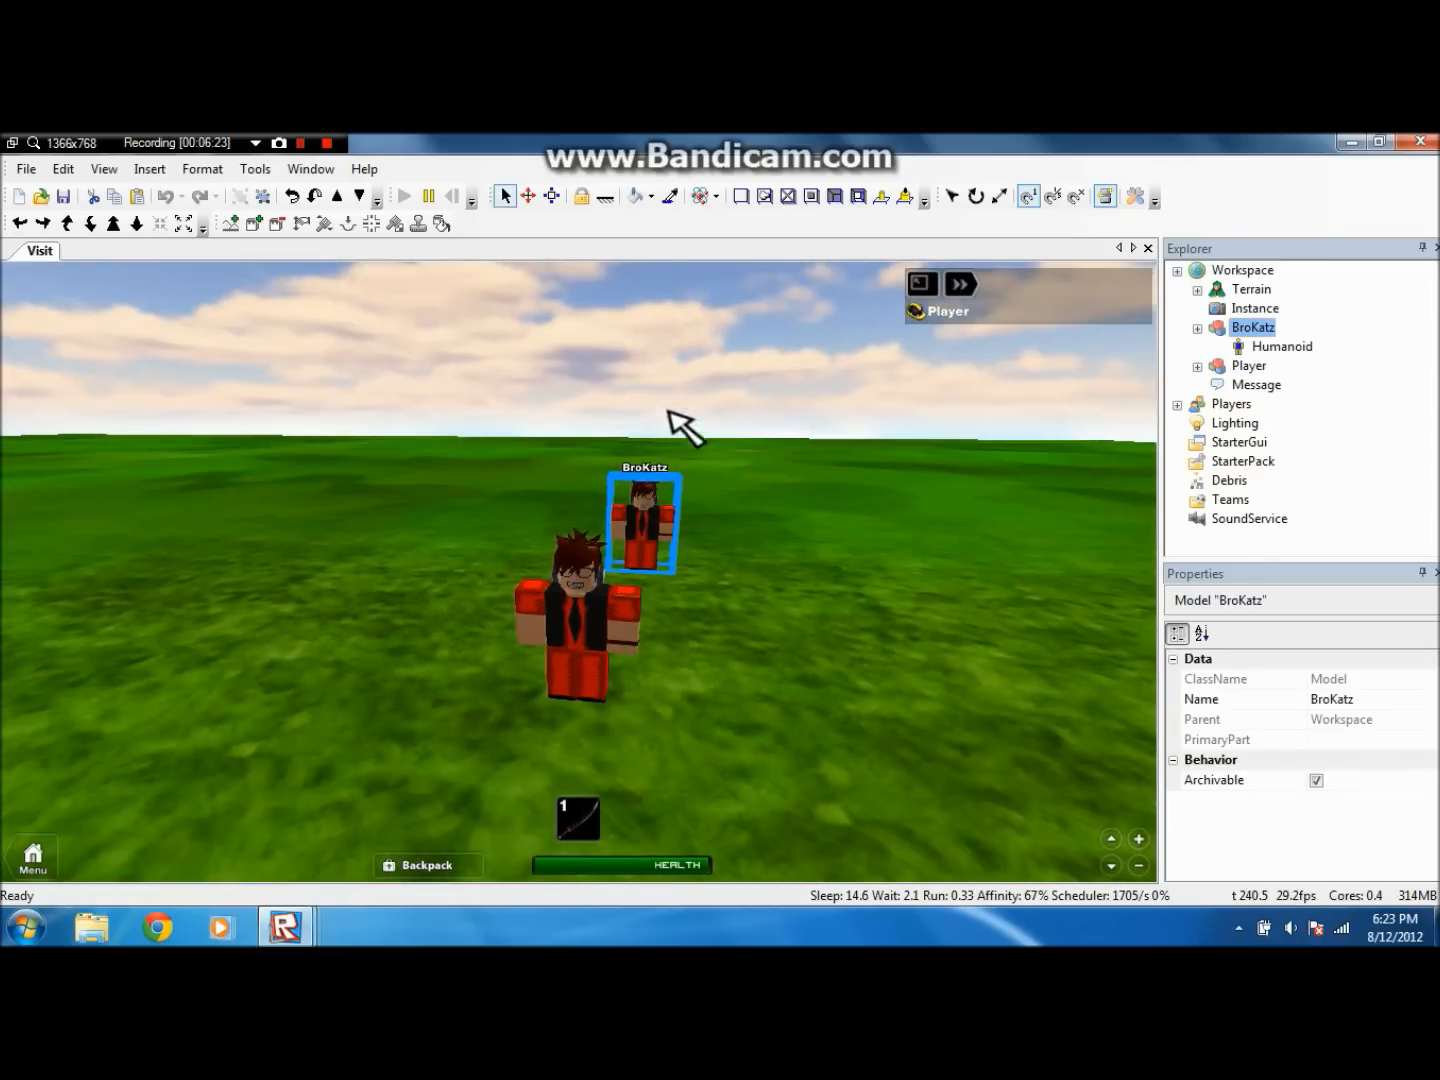
- Start Save to Roblox for BroKatz and name the model 'Video Clone'
left_click(24, 168)
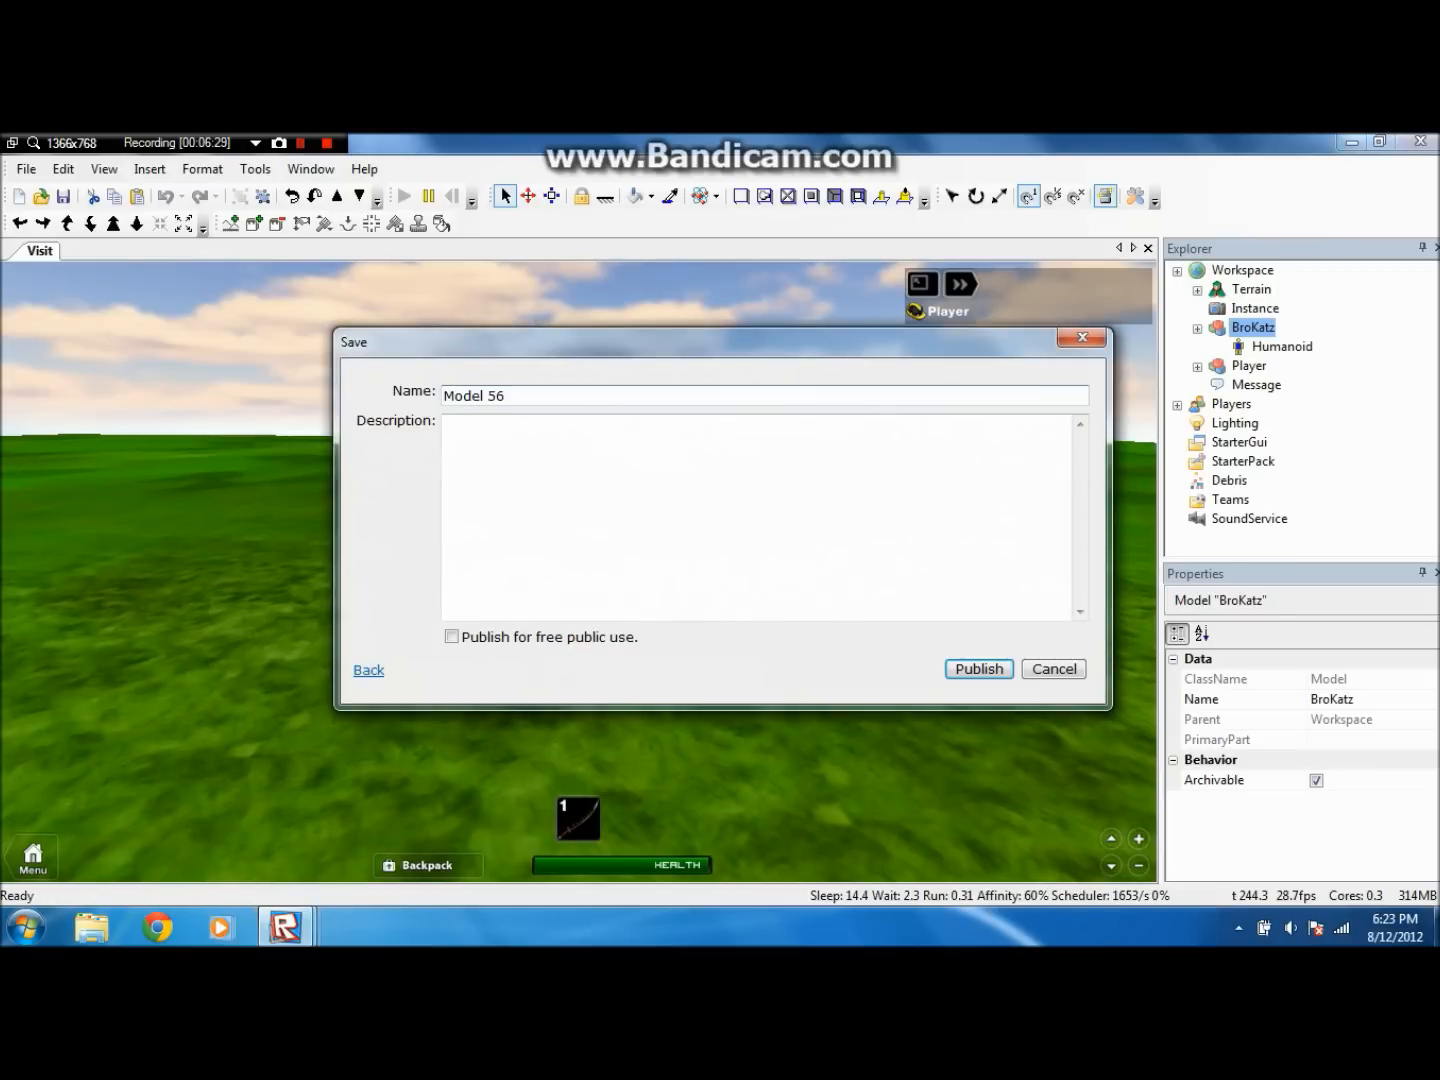
triple_click(472, 396)
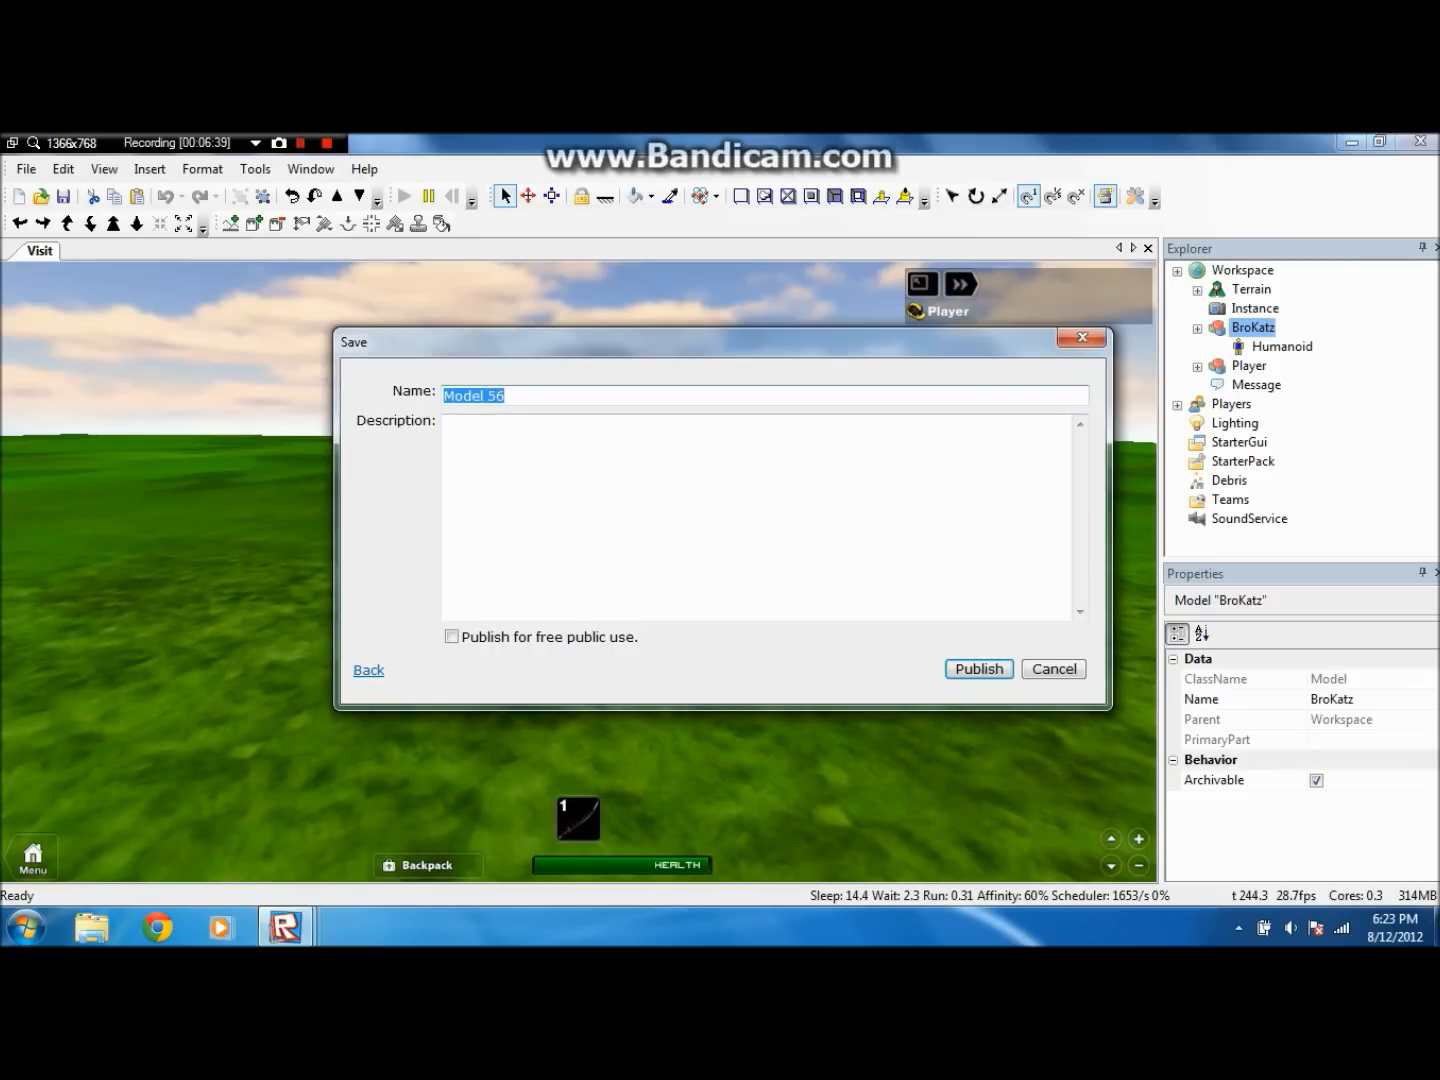
type("Video Test")
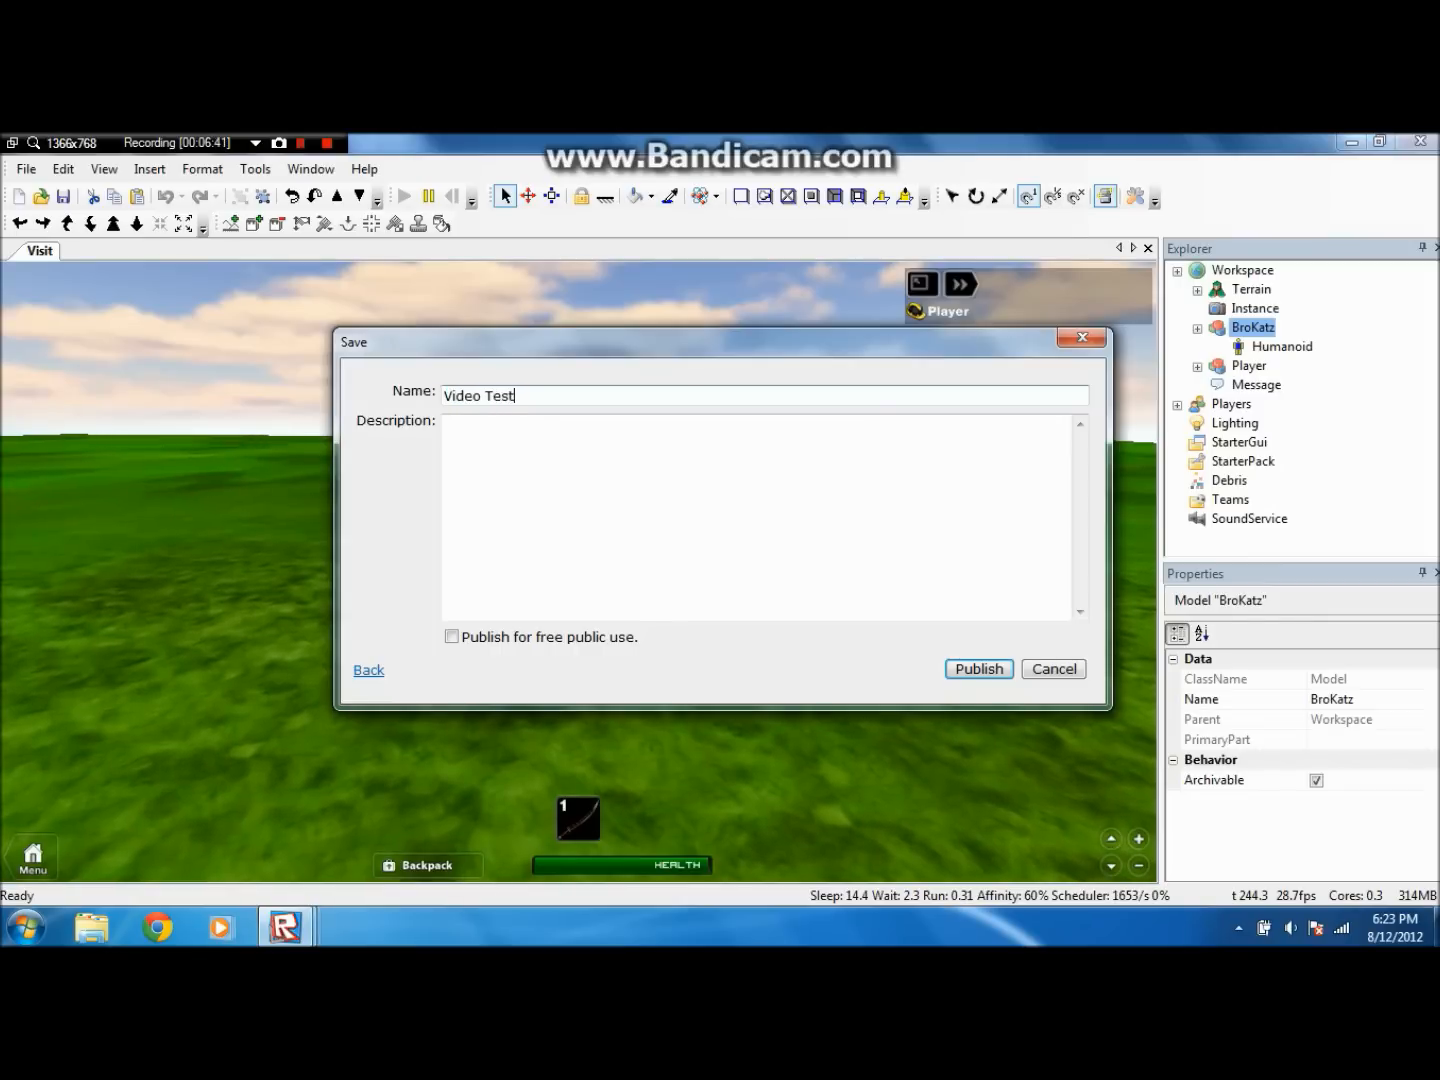
type("Clone")
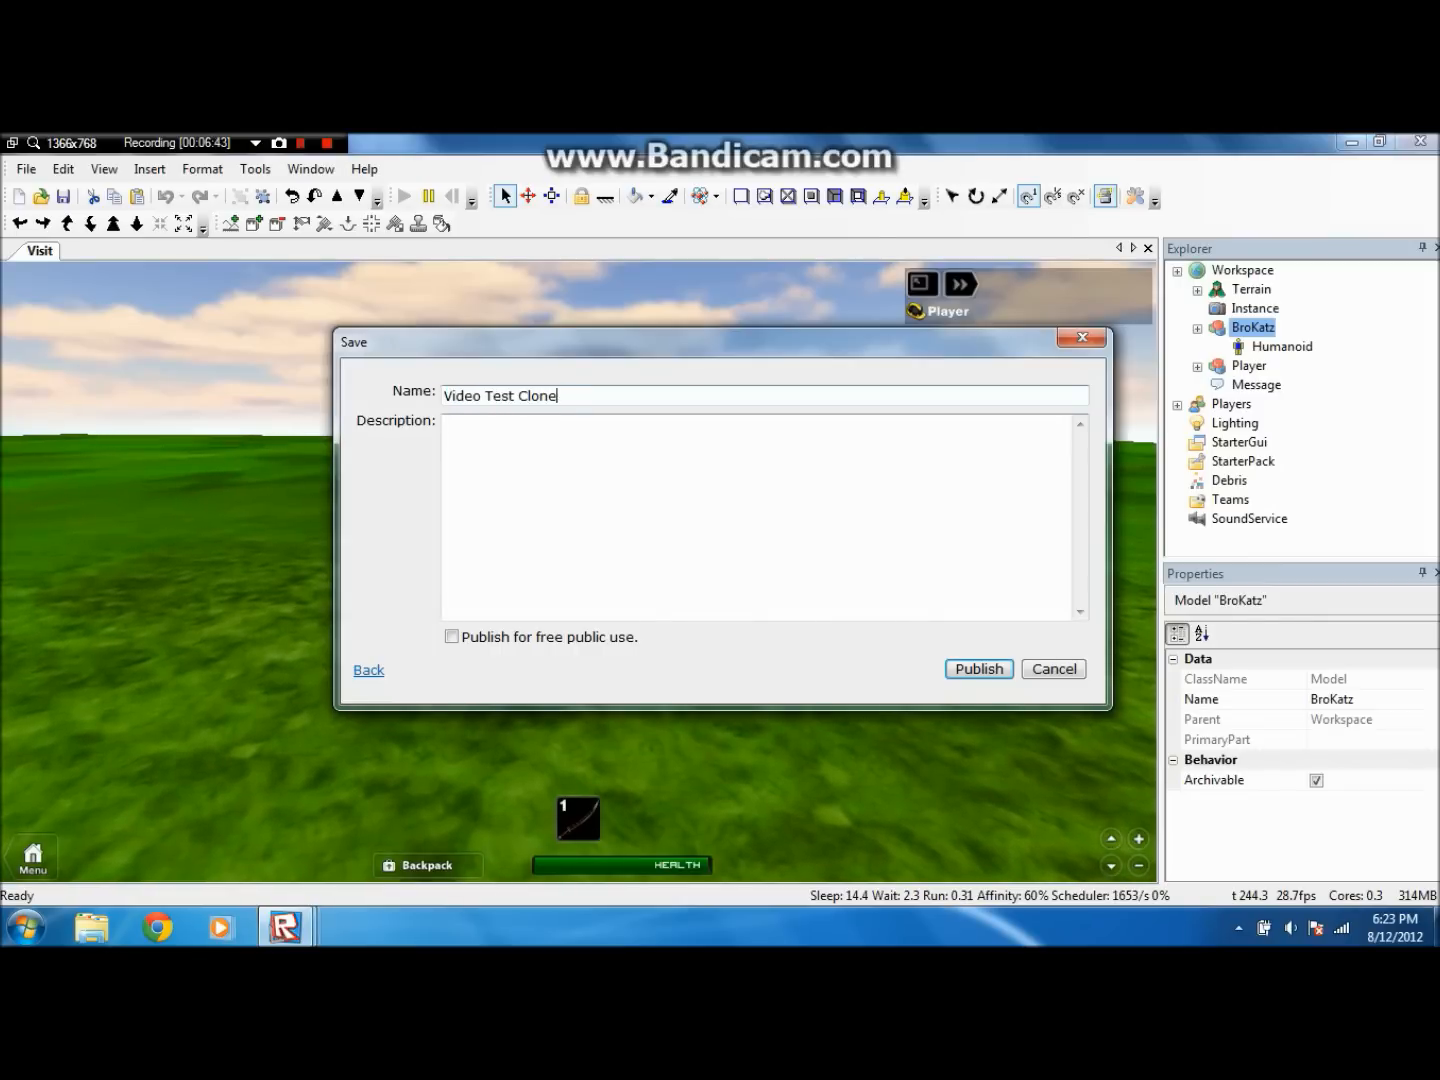
double_click(496, 396)
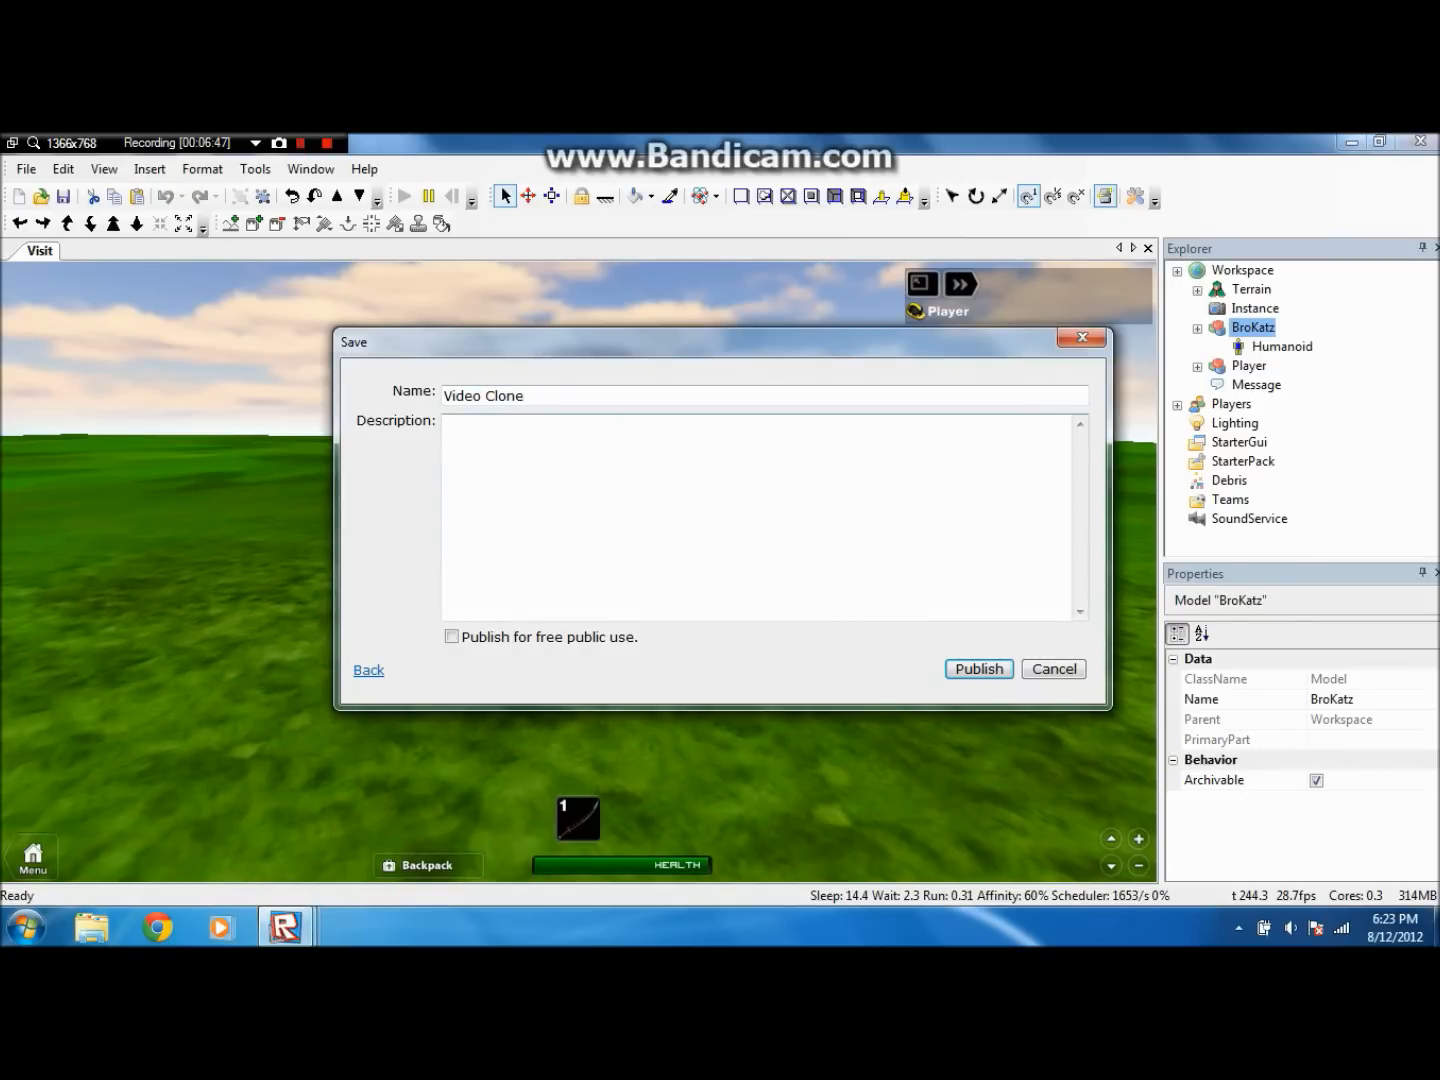
type("eeeeee goo")
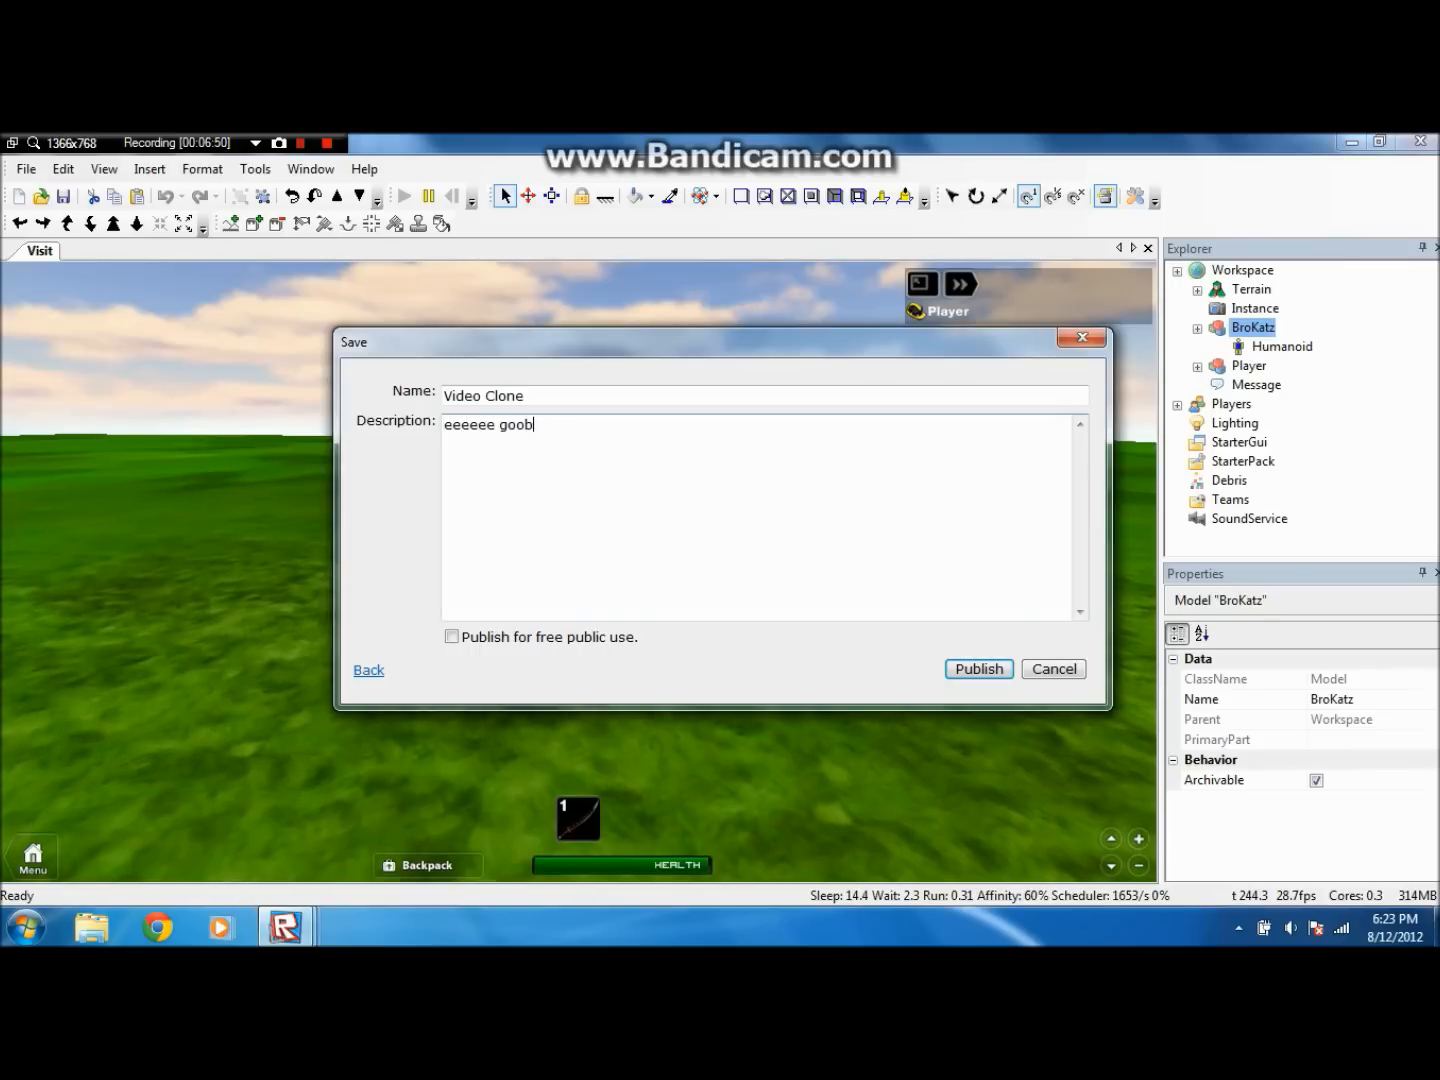
- Enter the description 'by pls you can a' and publish the model
type("by pls you can acshully not haz dis un")
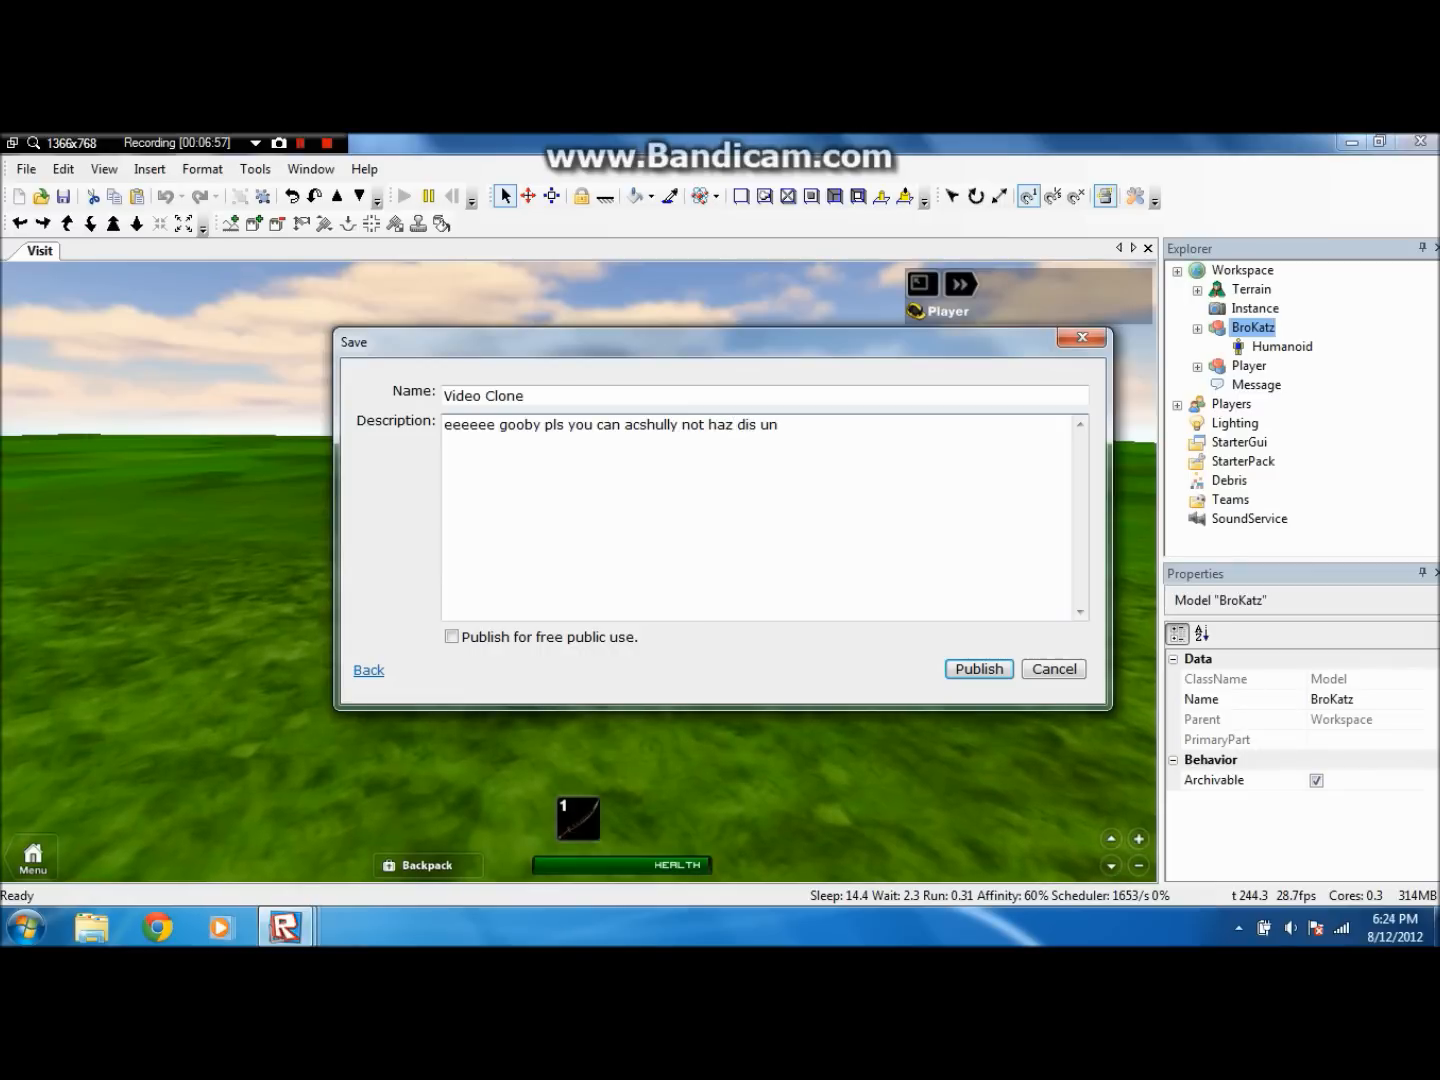
left_click(976, 668)
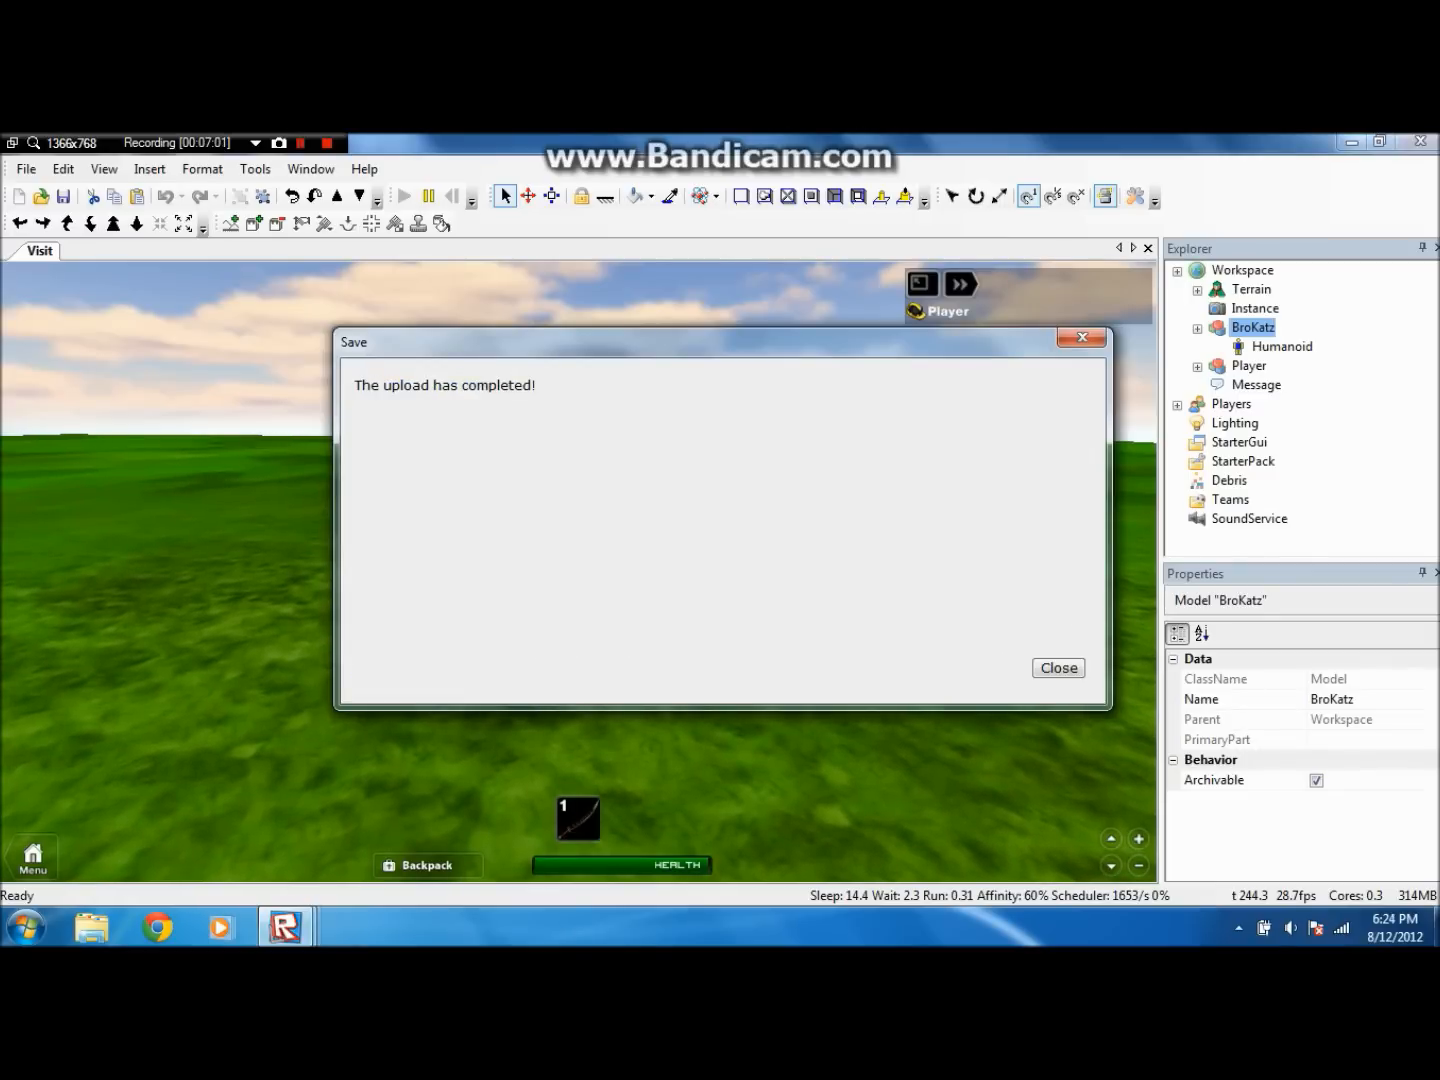
- Dismiss the upload-completed dialog and return to Place3's editing view
left_click(1056, 668)
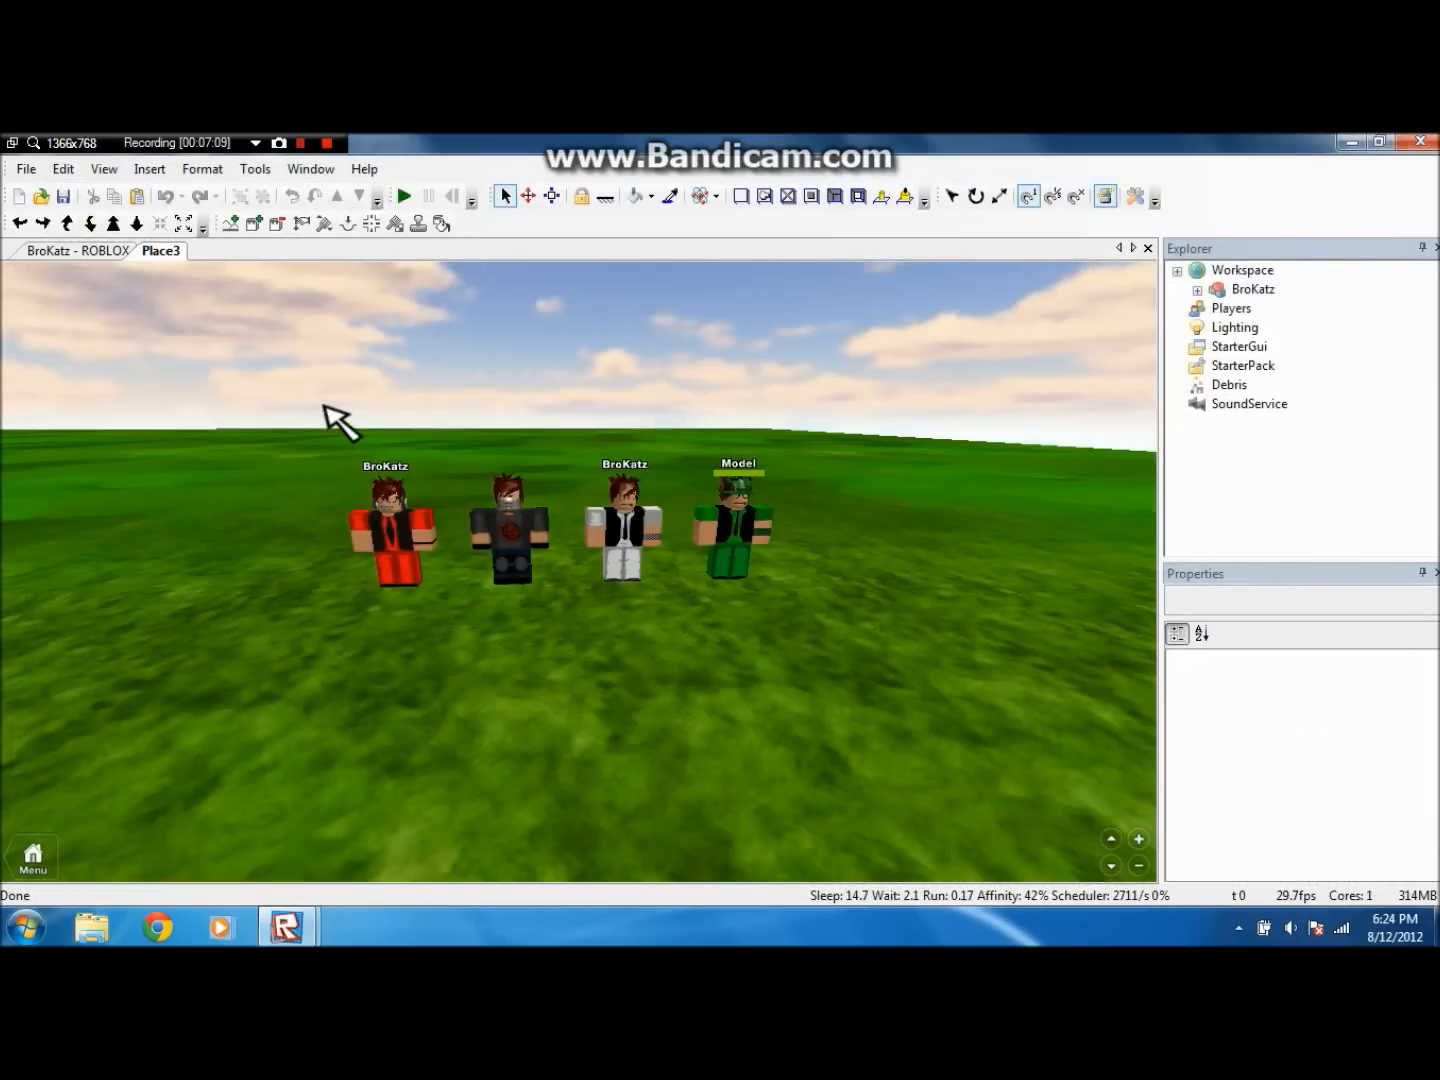
left_click(104, 168)
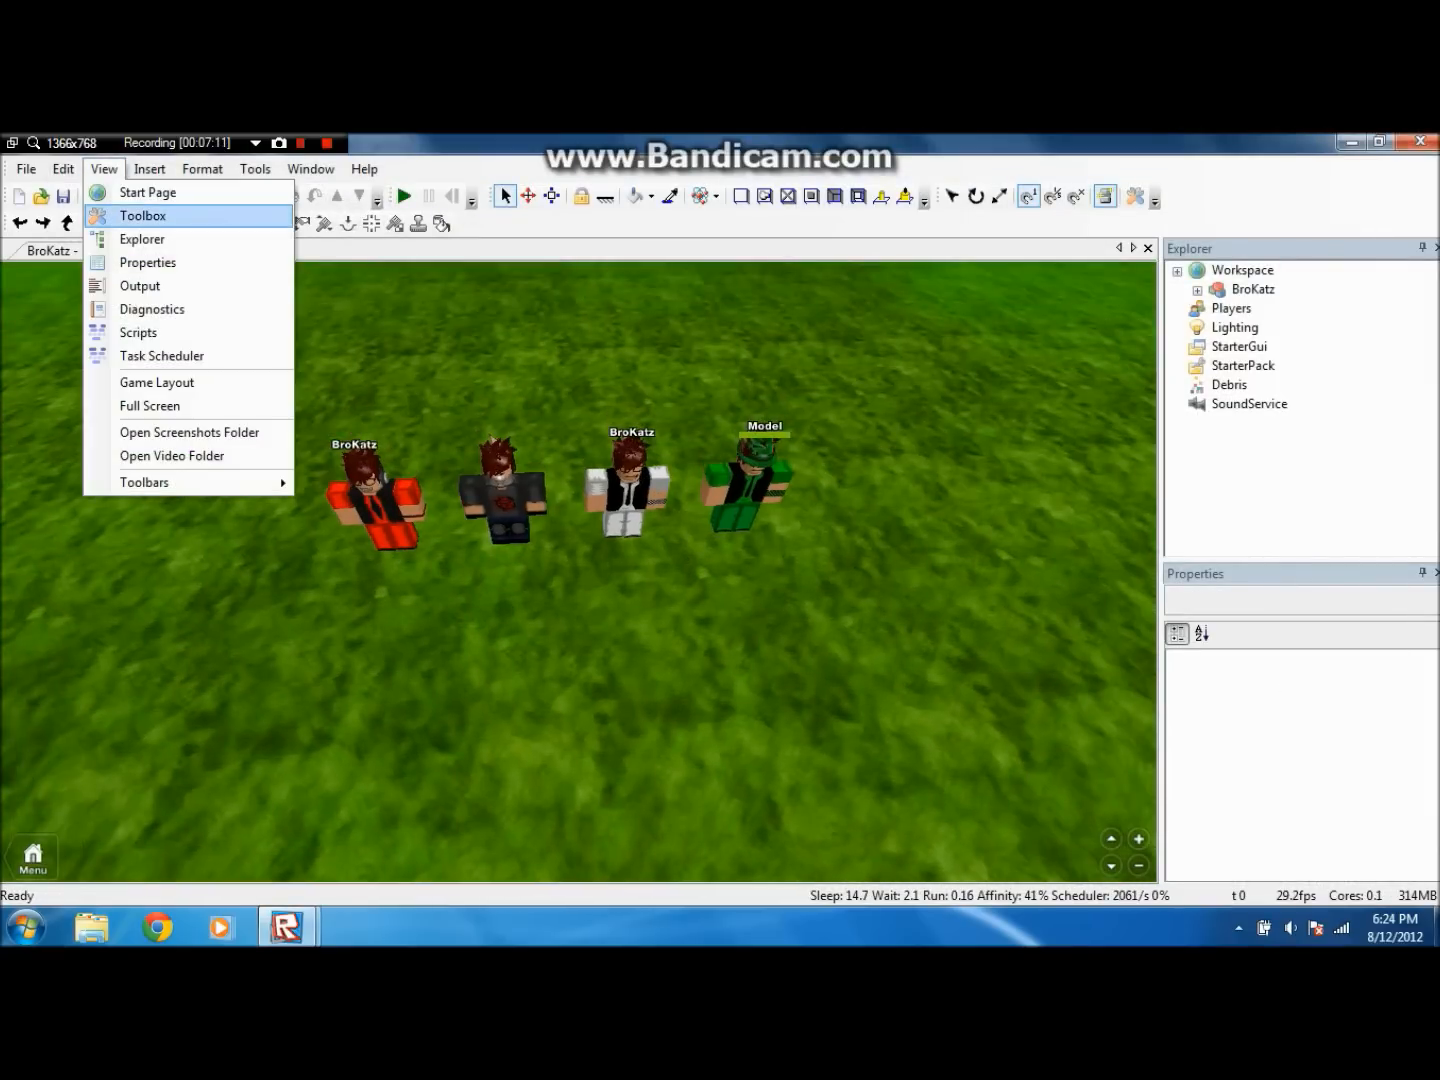
left_click(142, 216)
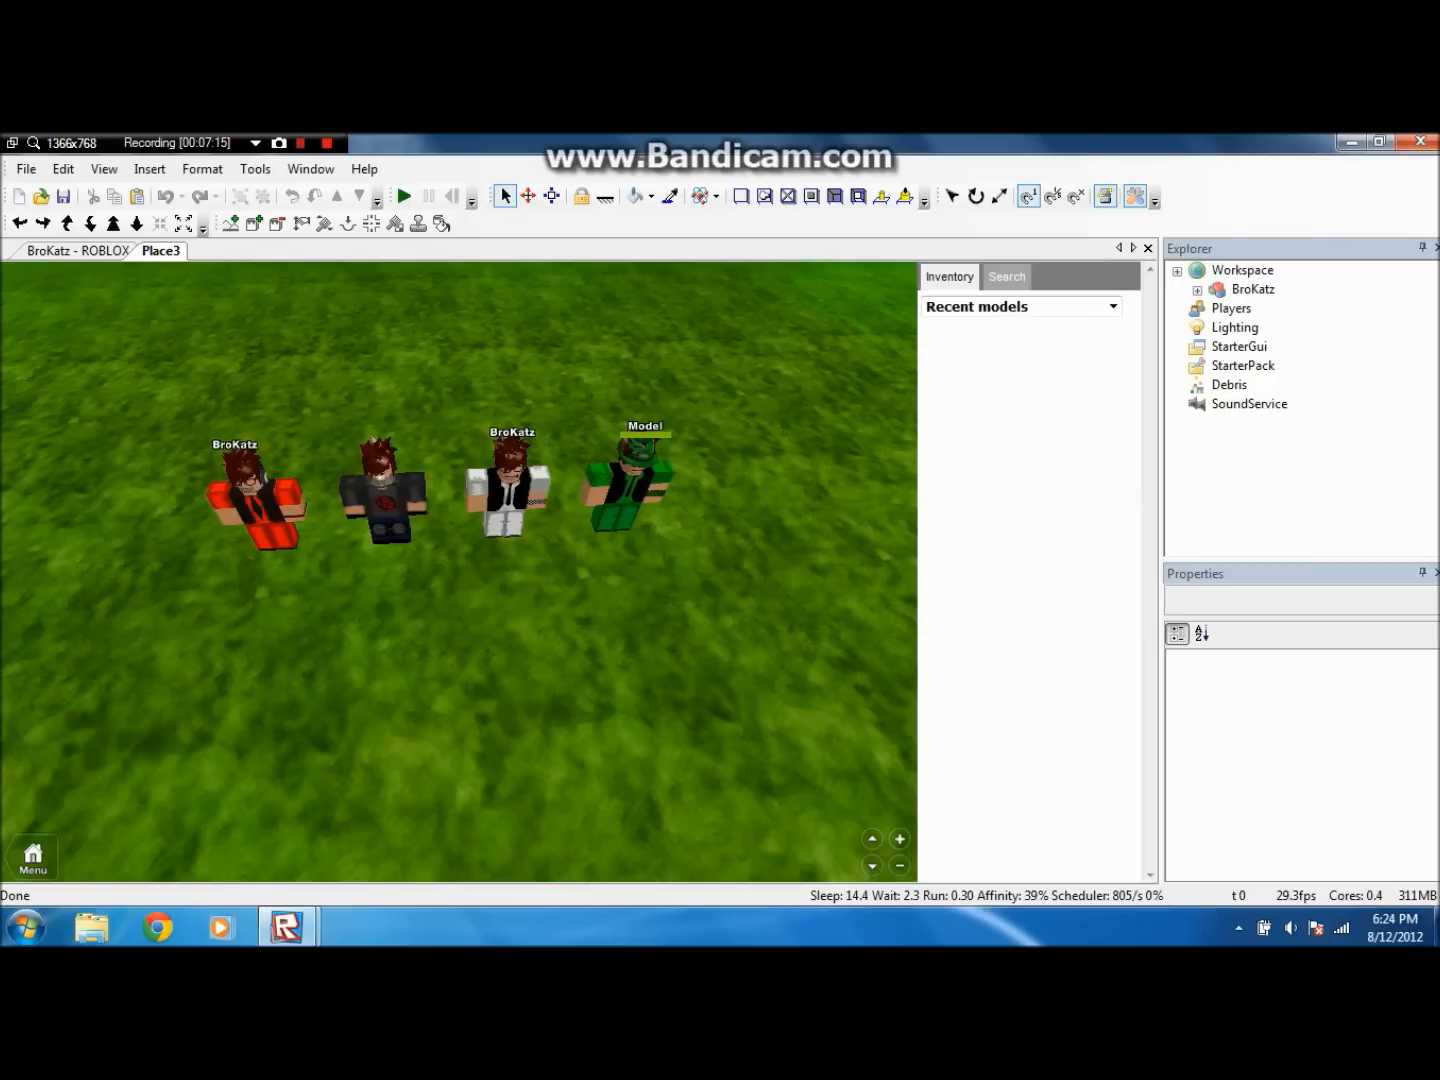
left_click(1112, 306)
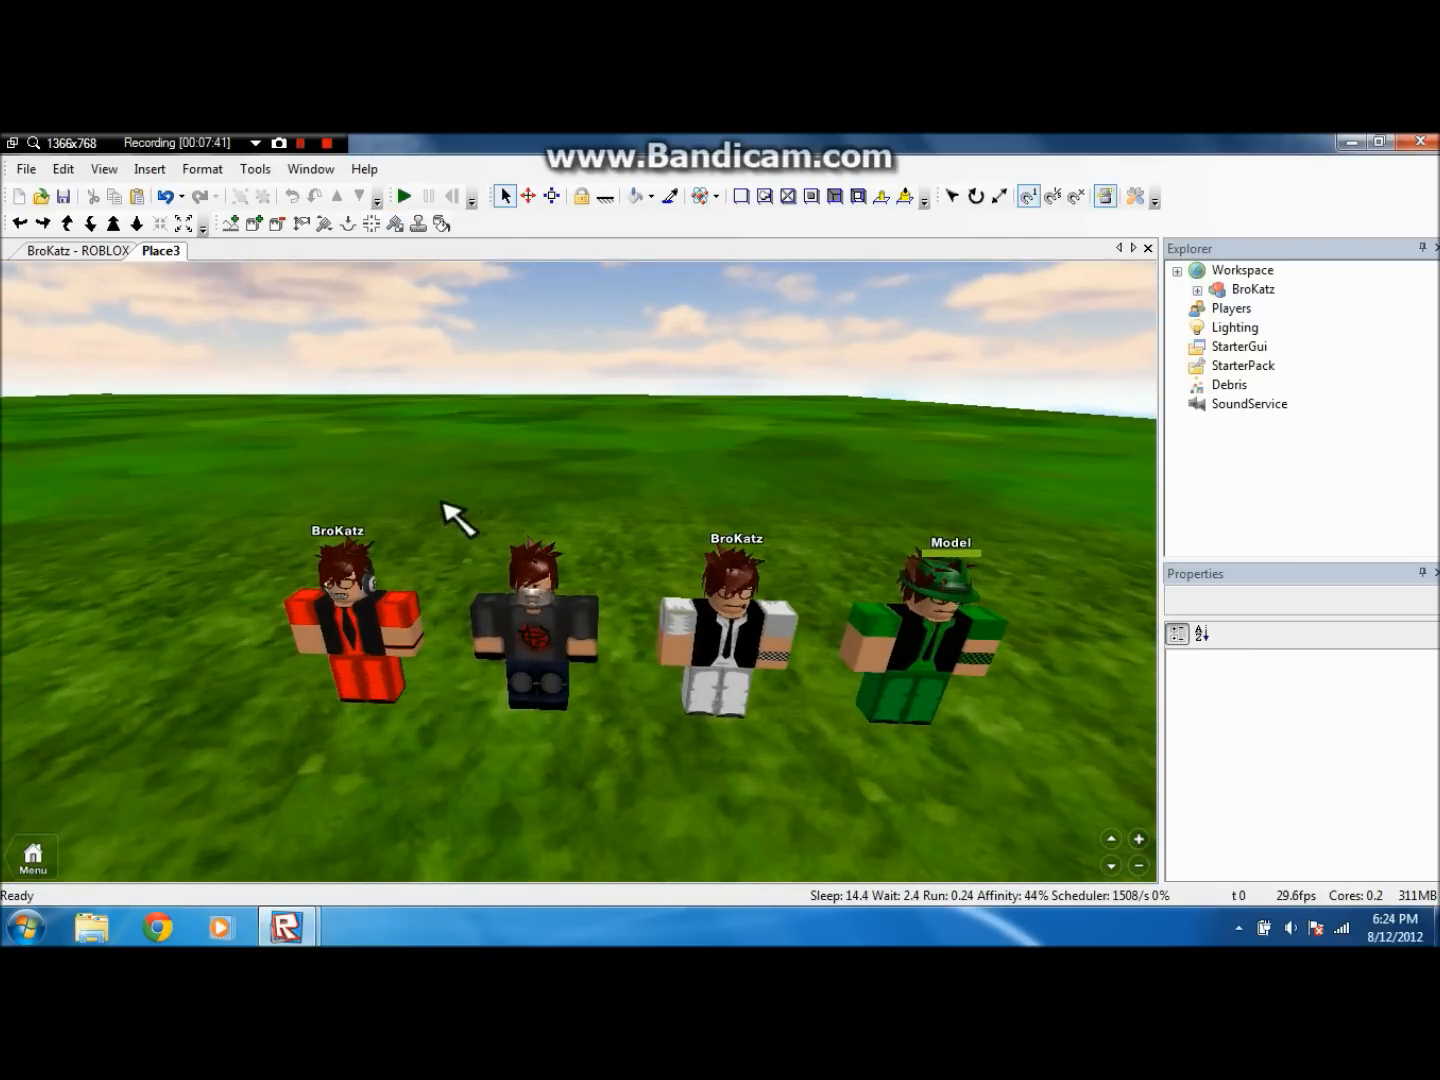
mouse_move(376, 656)
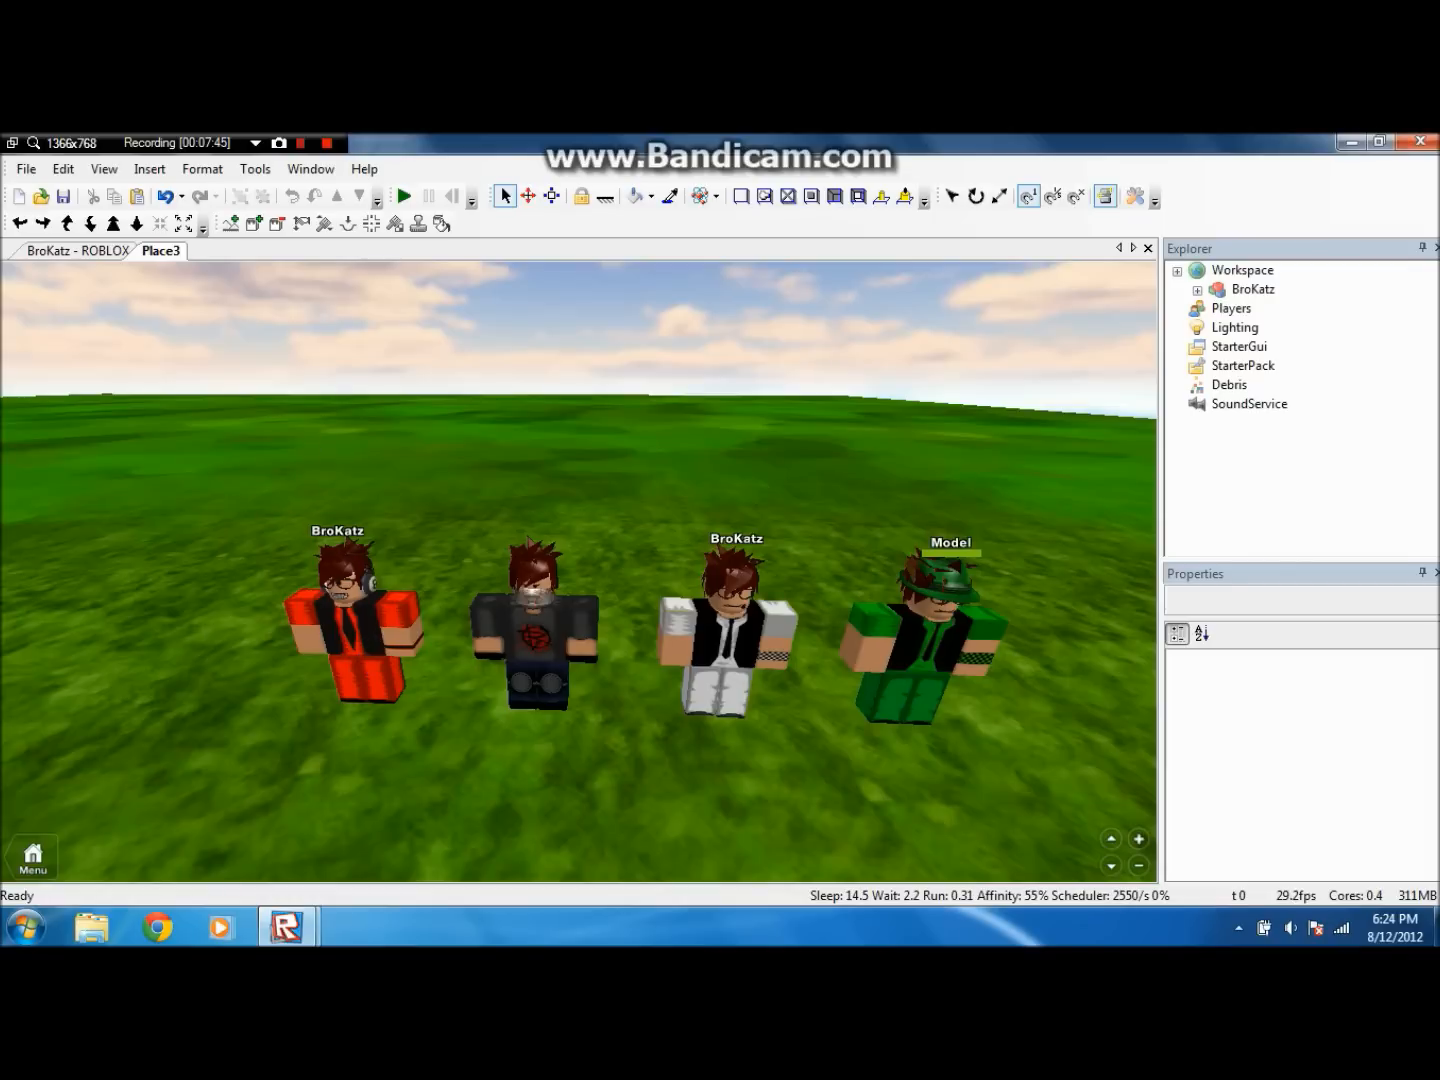
left_click(308, 142)
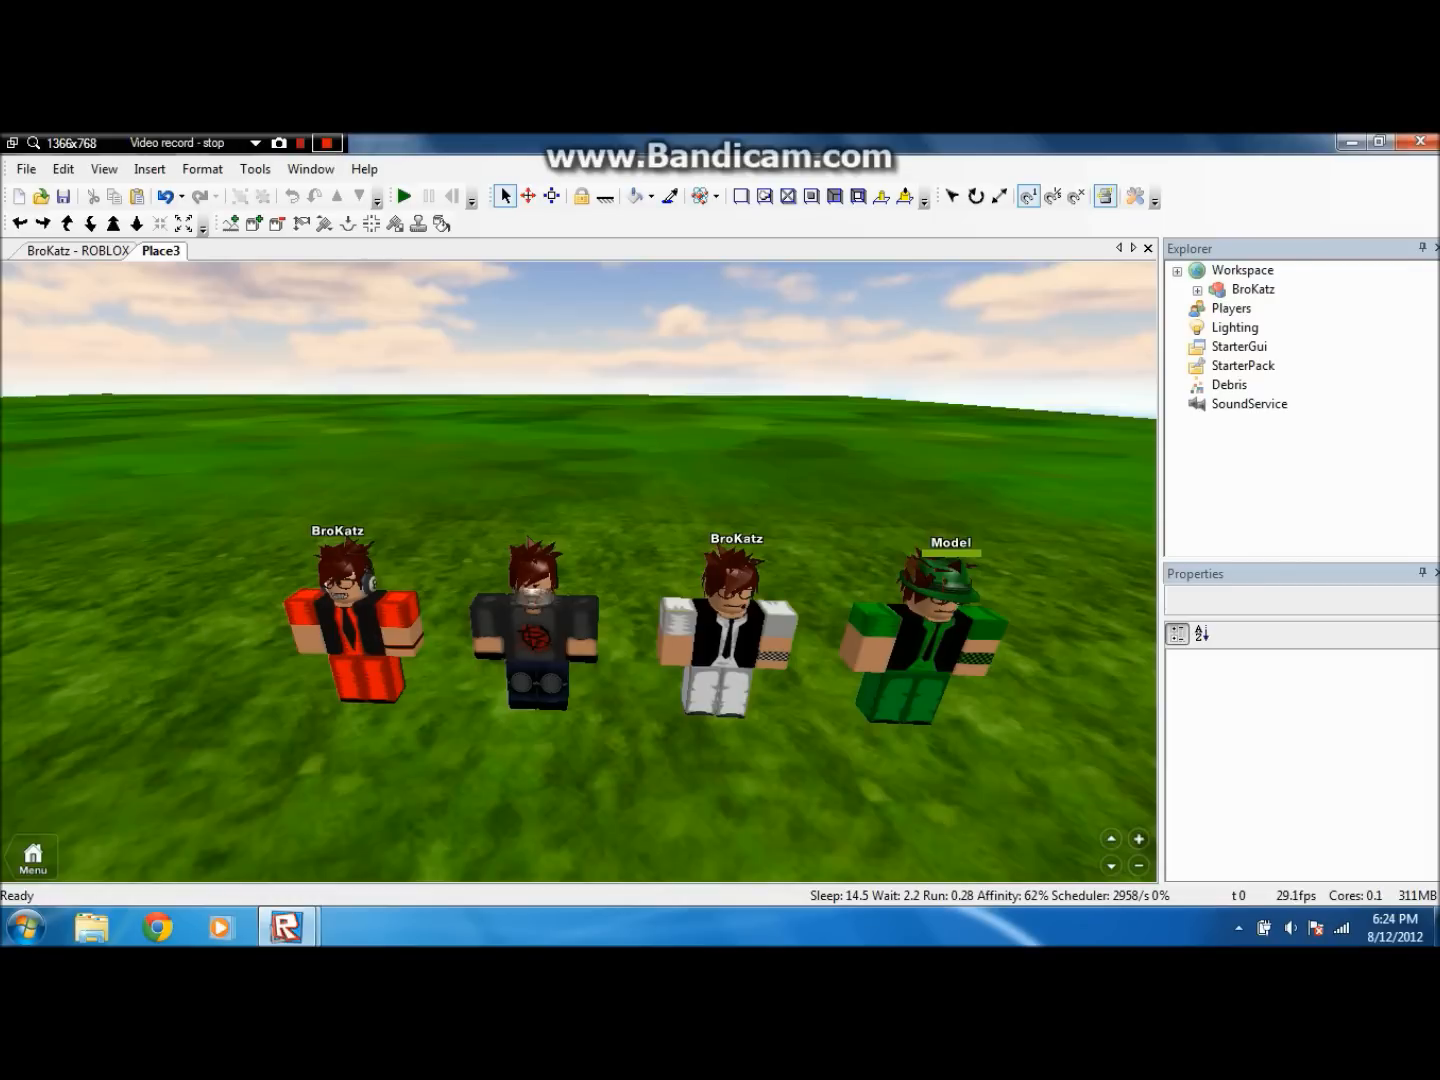